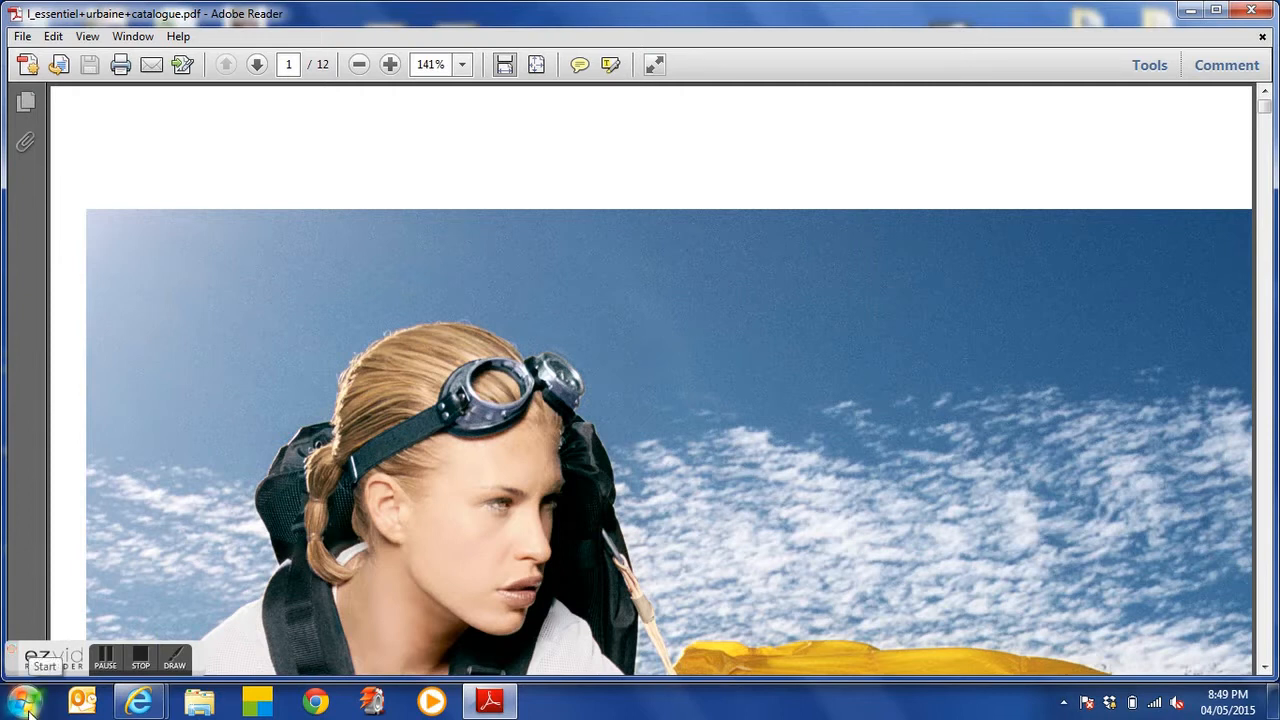
mouse_move(25, 445)
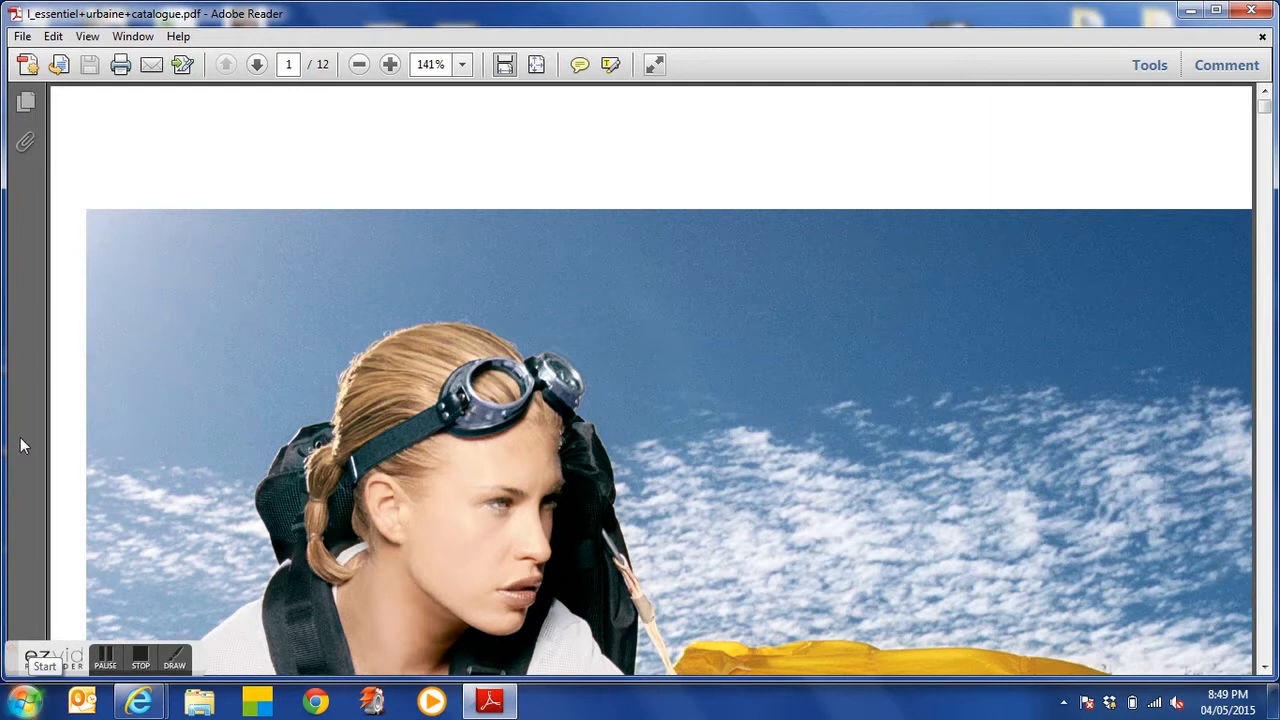
mouse_move(205, 222)
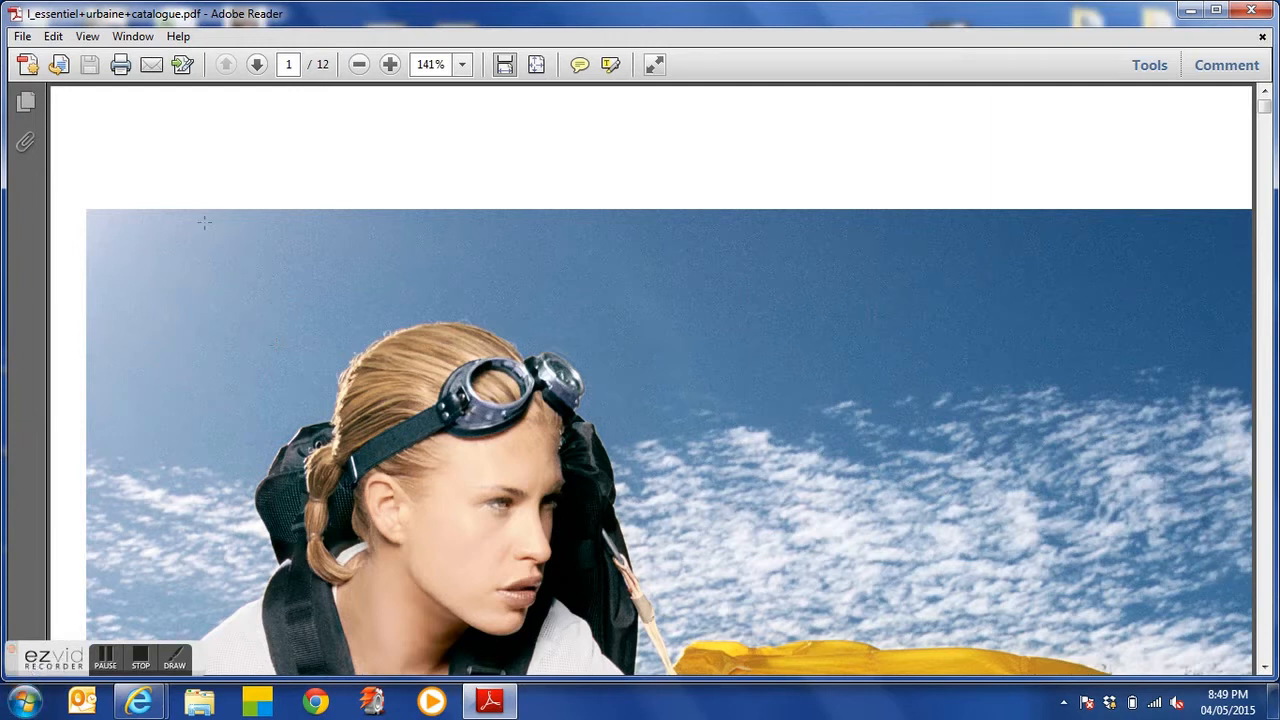
mouse_move(110, 122)
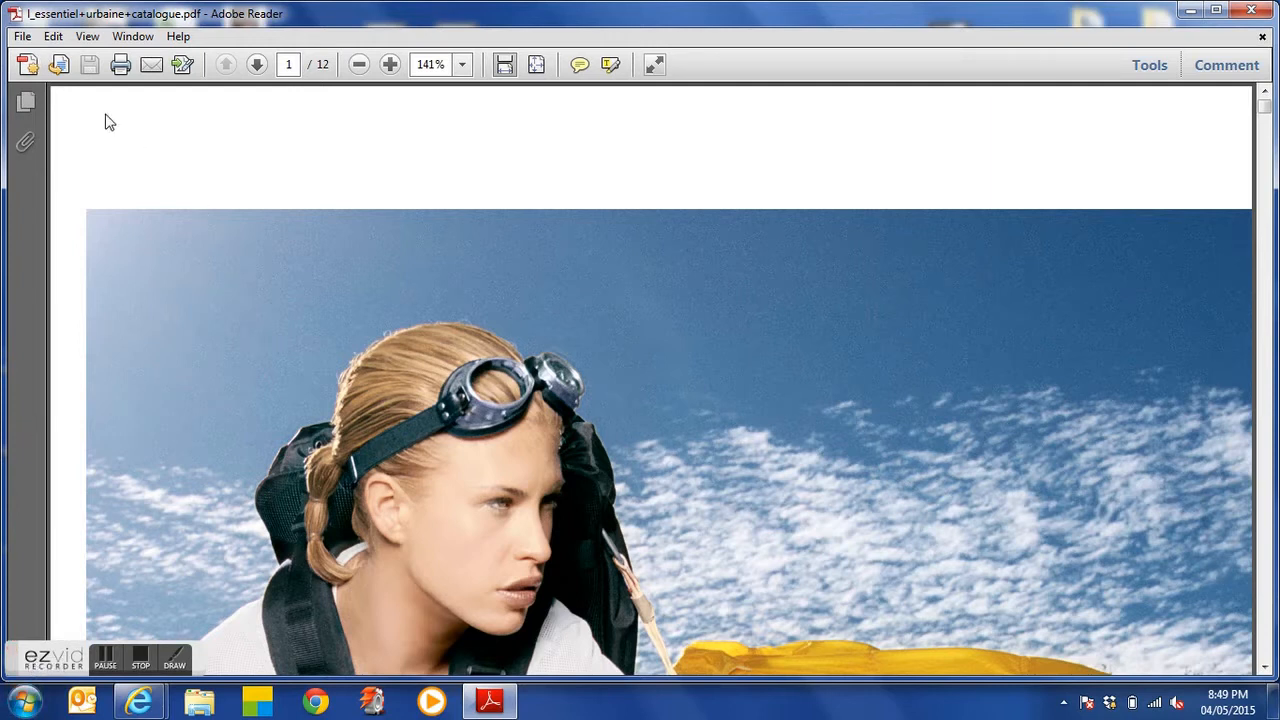
Step: Choose ApeosPort-V C7775 as the printer and open its driver Properties
click(21, 36)
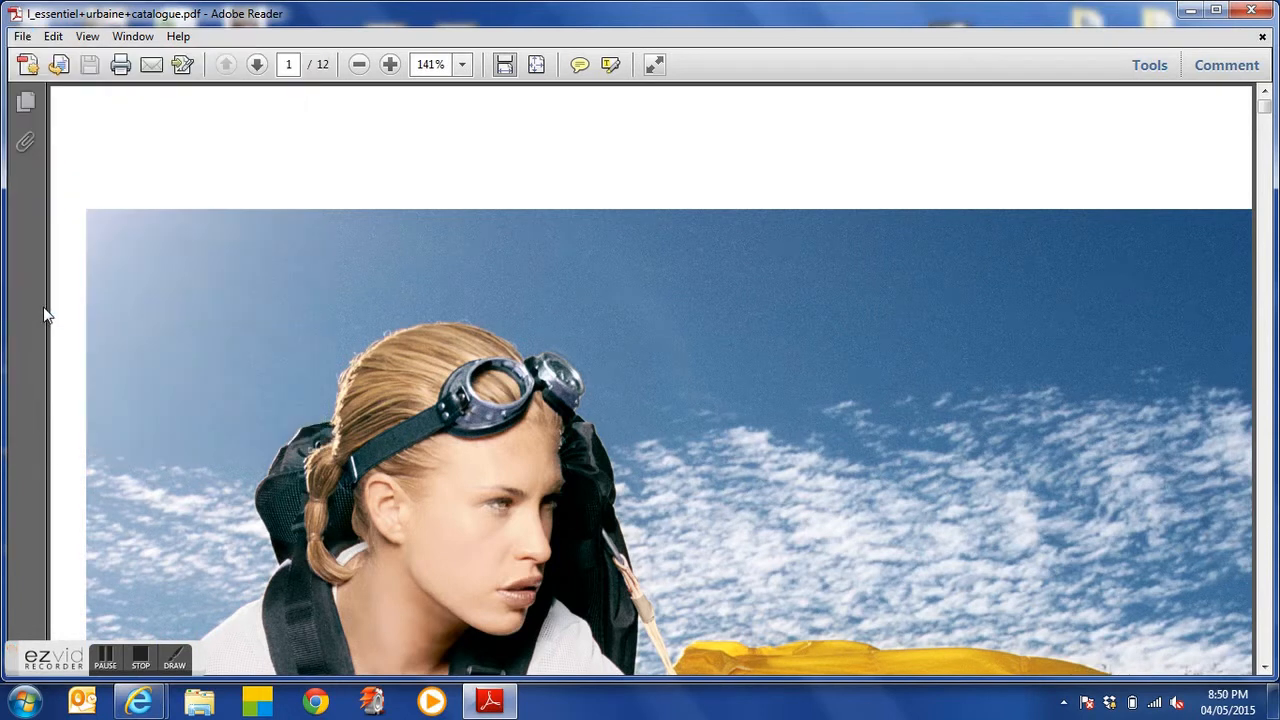
mouse_move(410, 260)
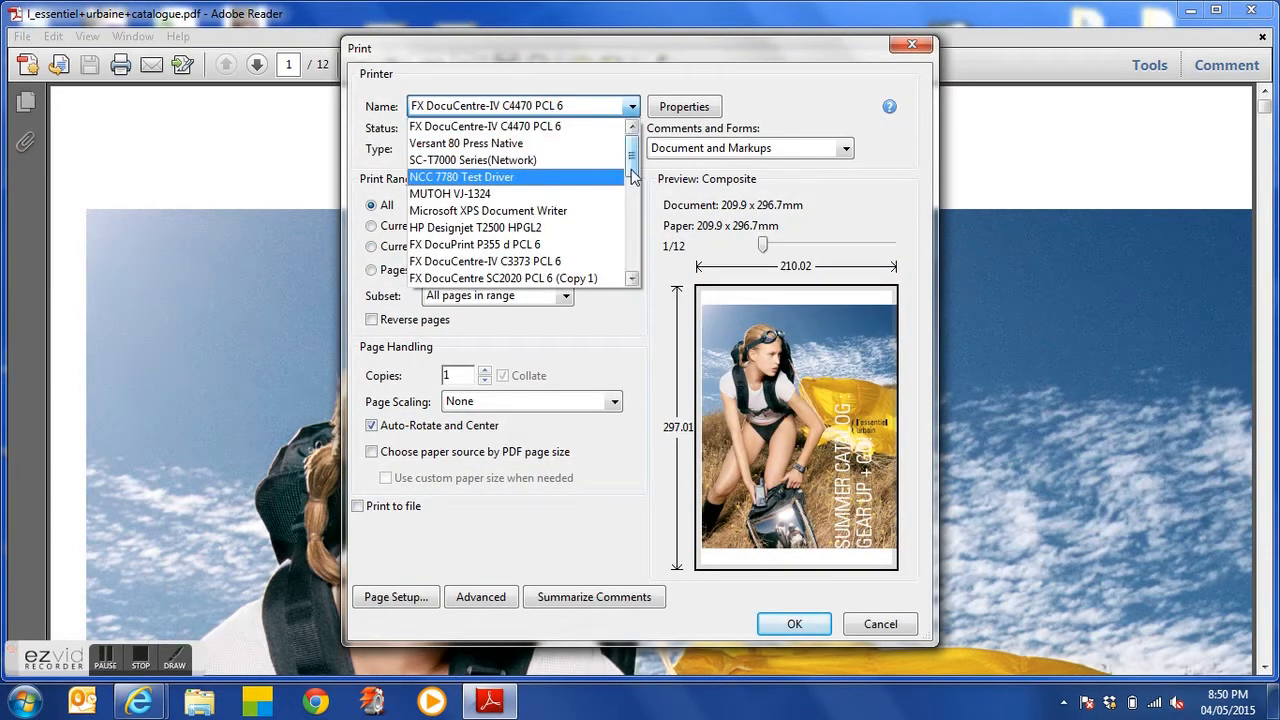
scroll(down, 3)
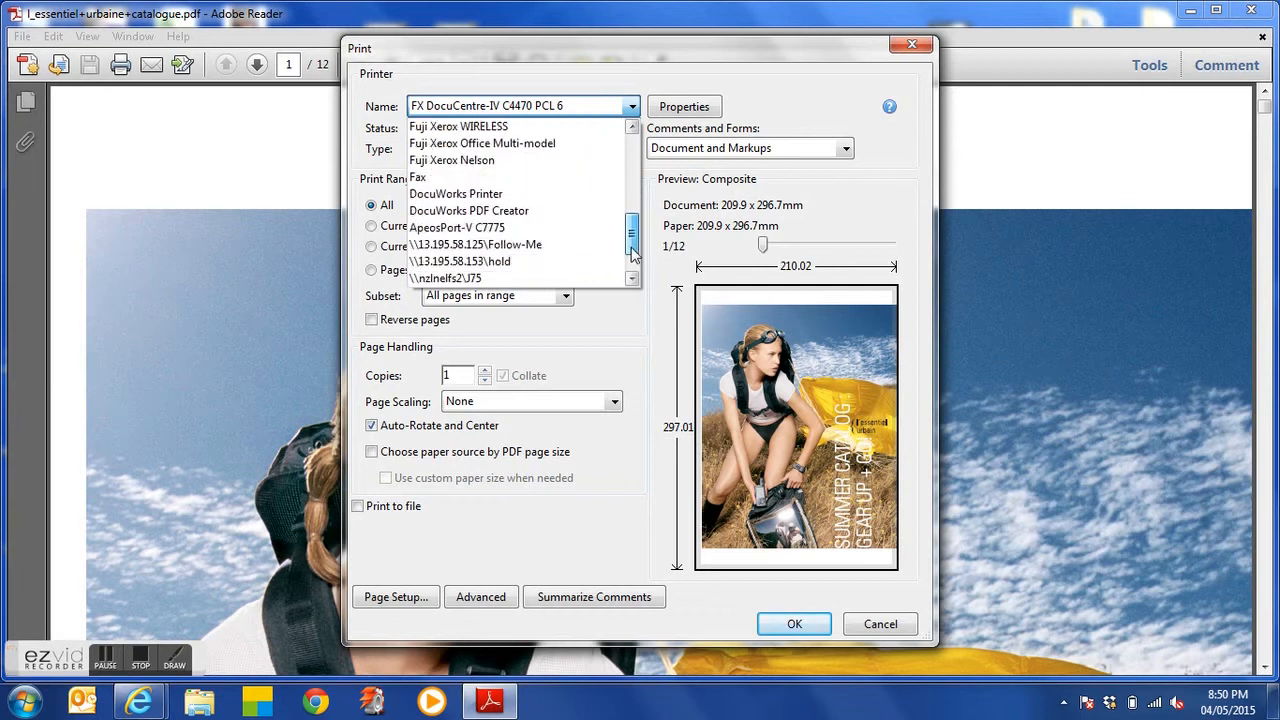
click(457, 227)
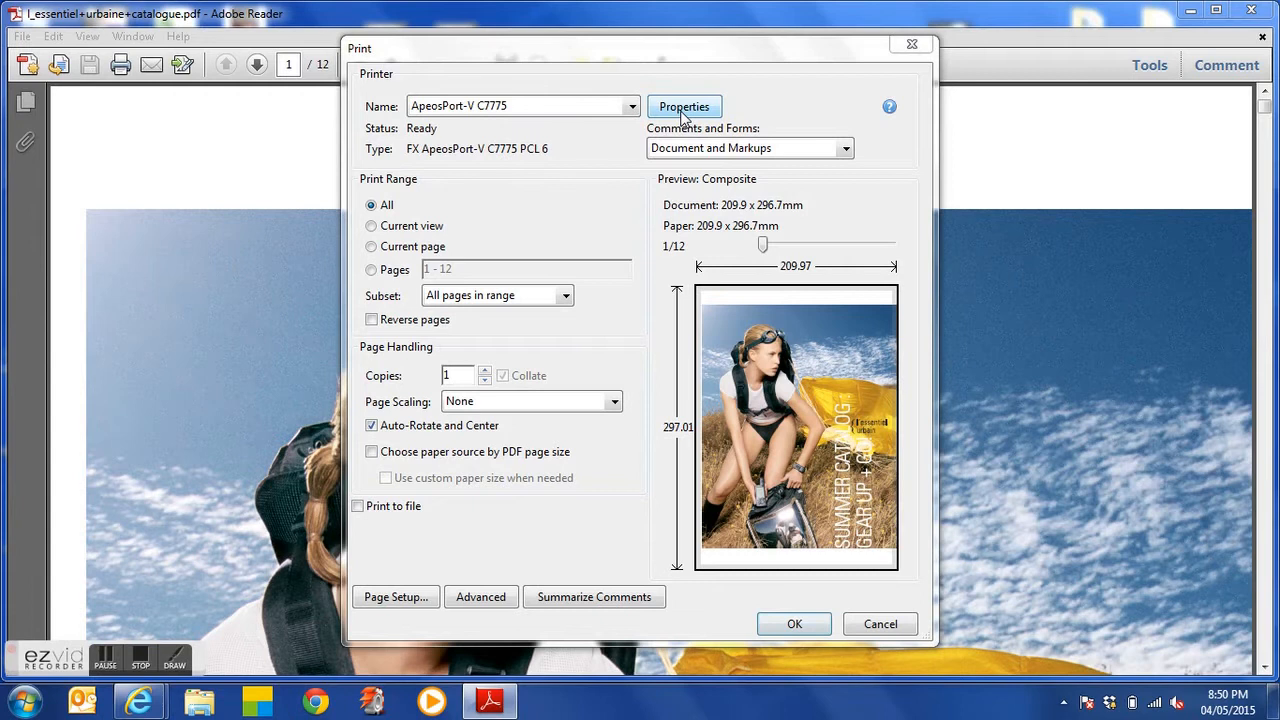
click(684, 106)
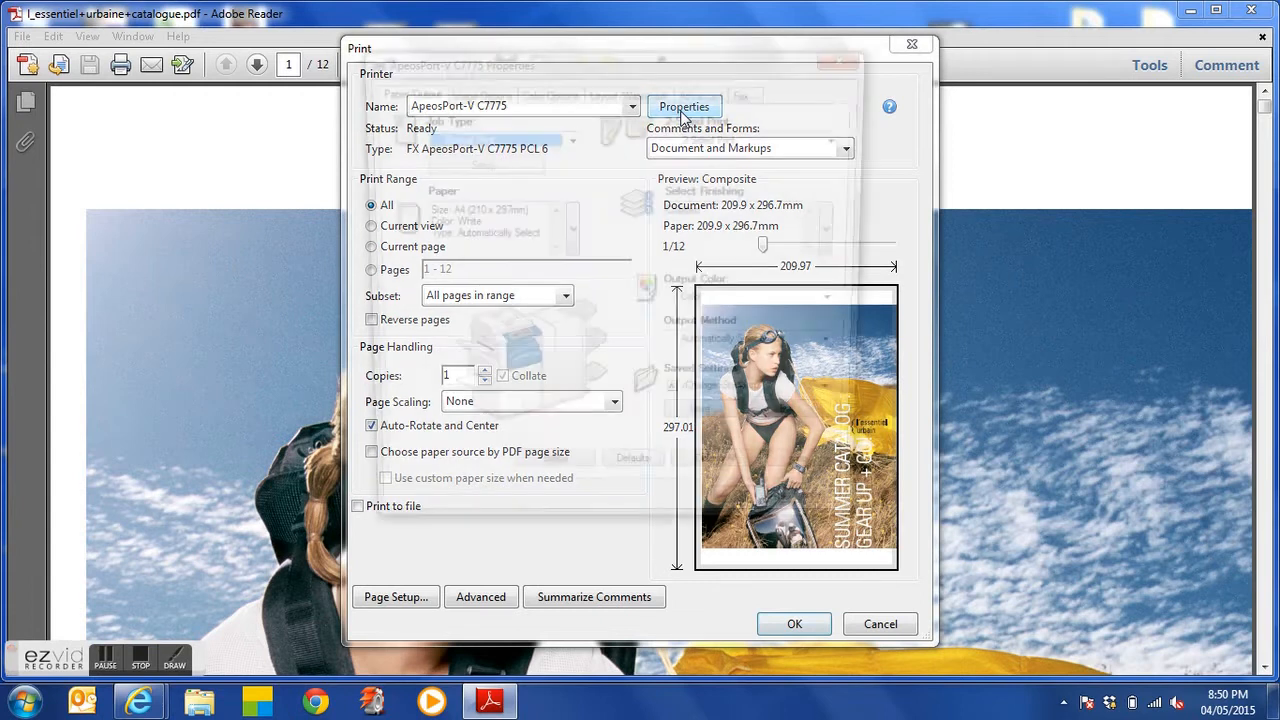
Step: Tick Booklet Layout on the C7775 driver's Layout/Watermark tab
click(684, 107)
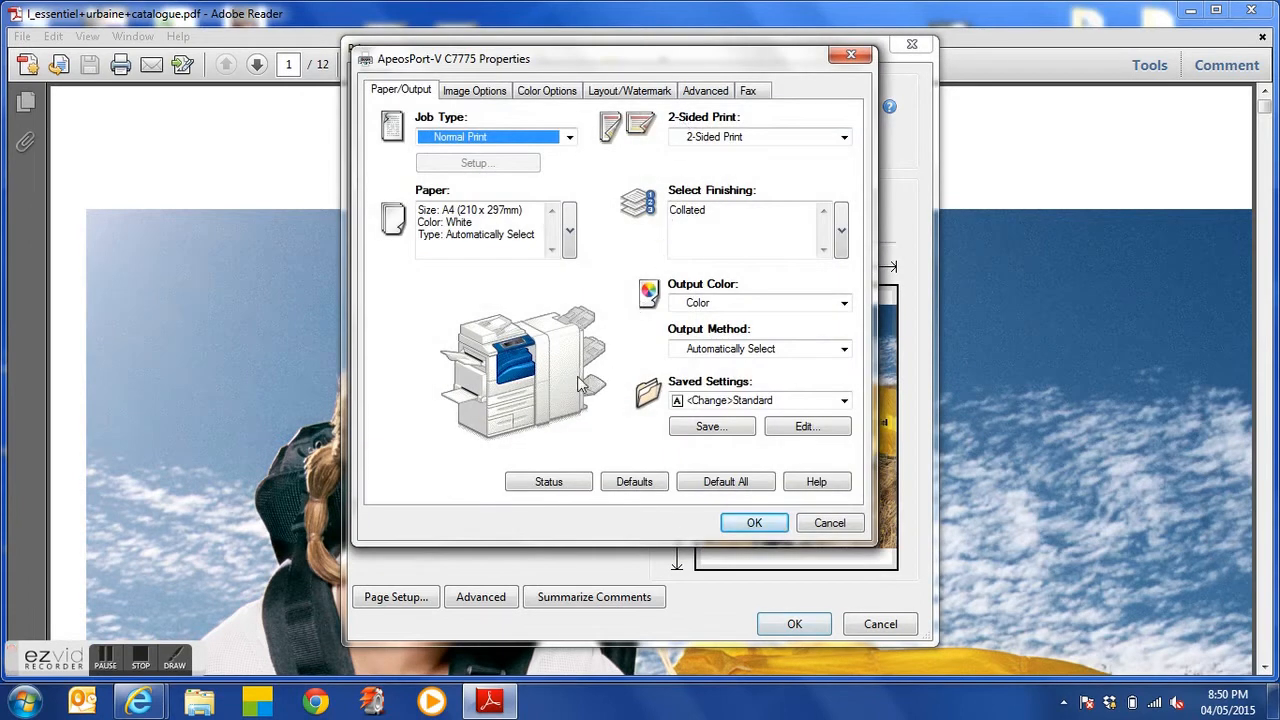
mouse_move(548, 388)
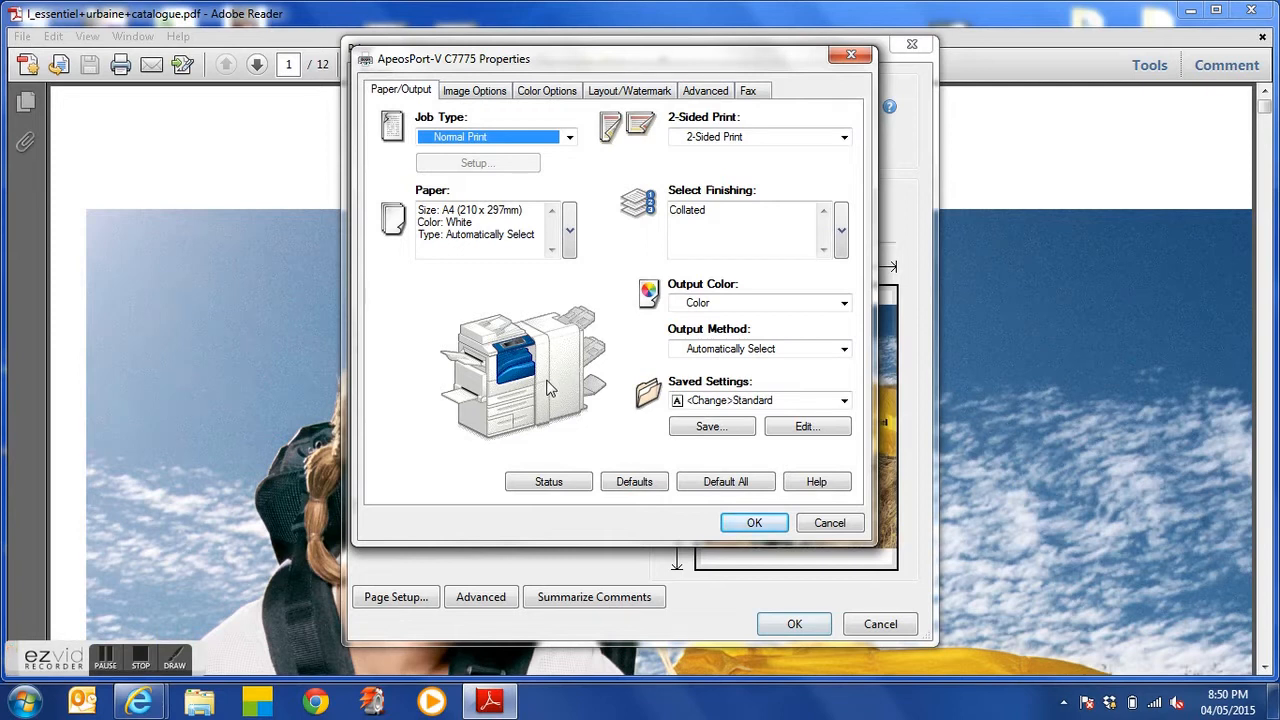
mouse_move(557, 388)
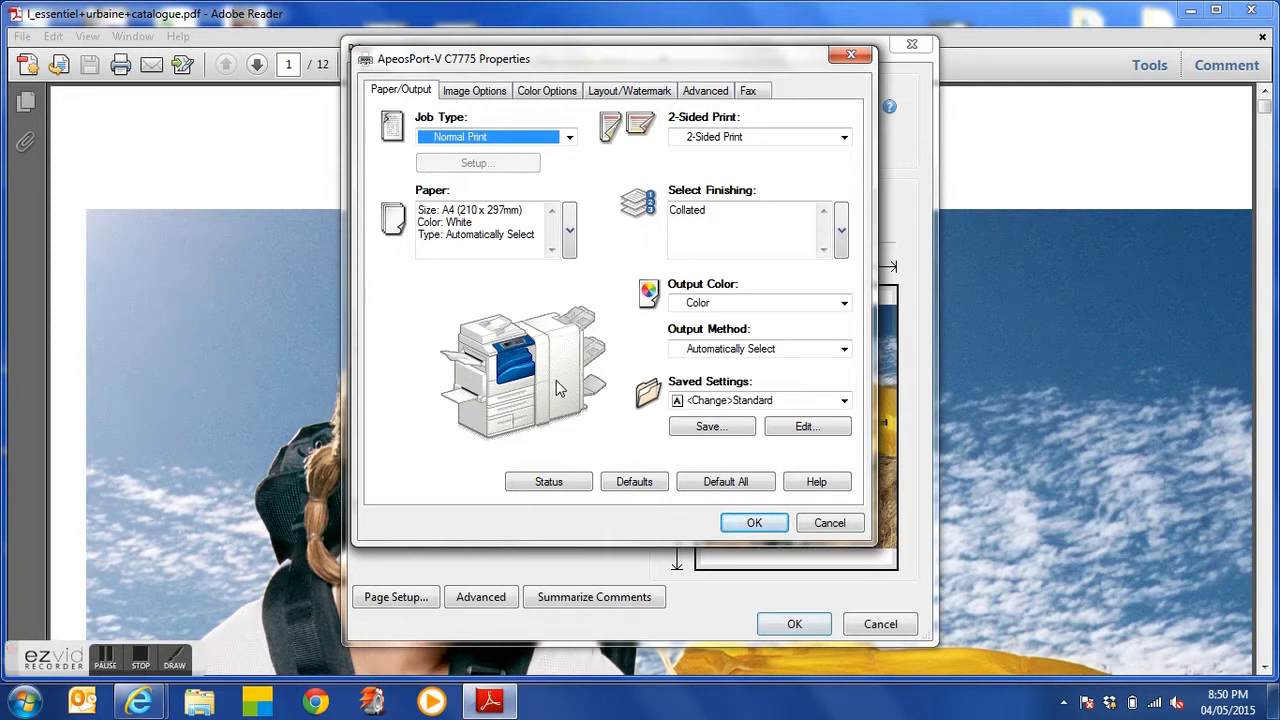
mouse_move(575, 382)
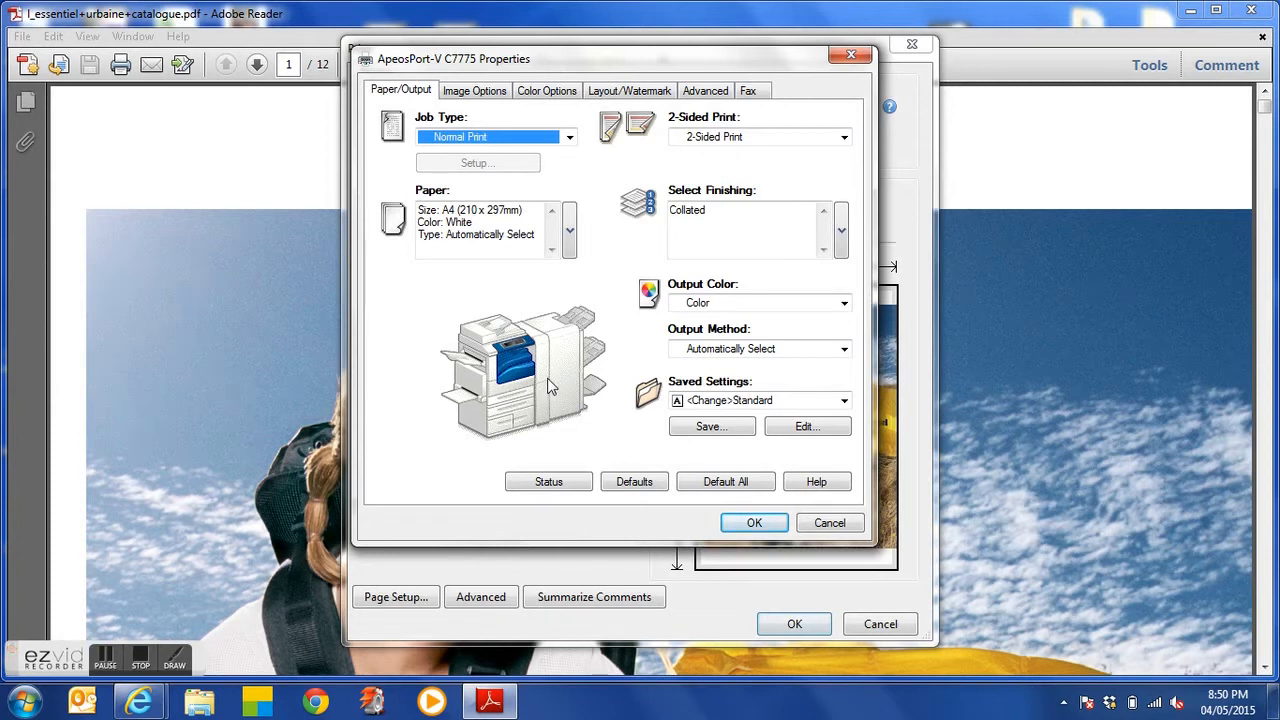
mouse_move(560, 385)
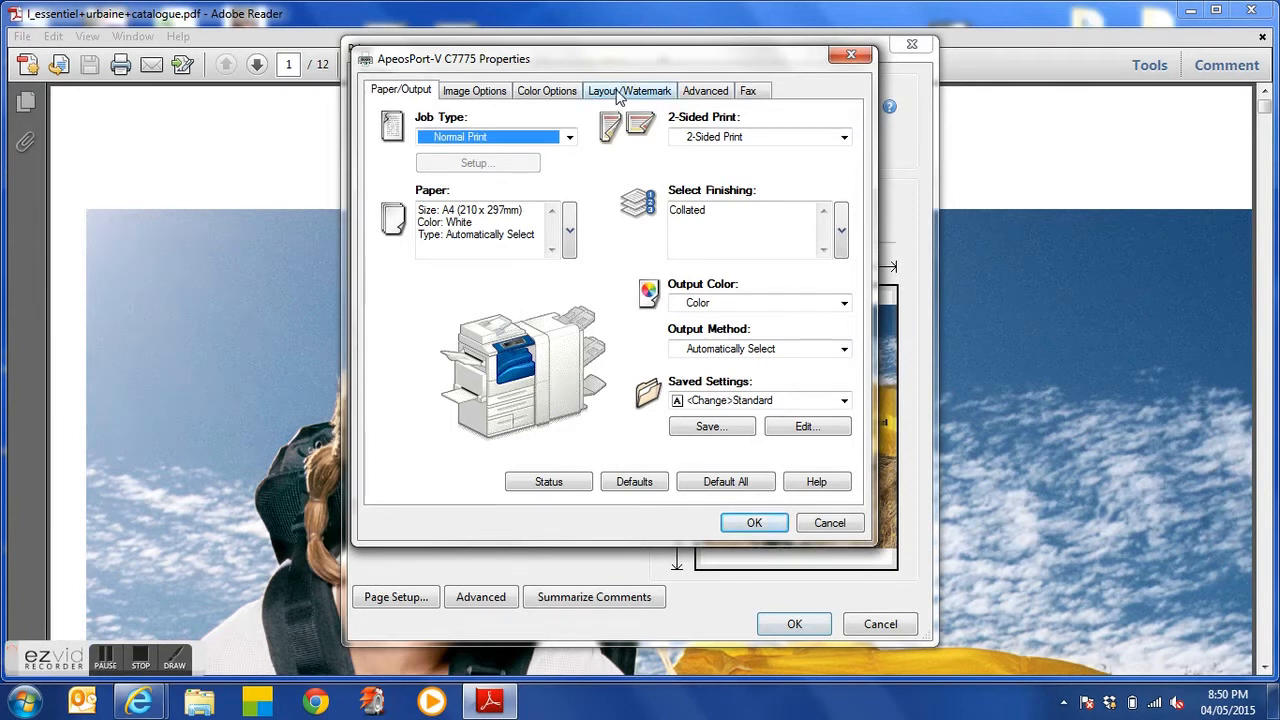
click(629, 90)
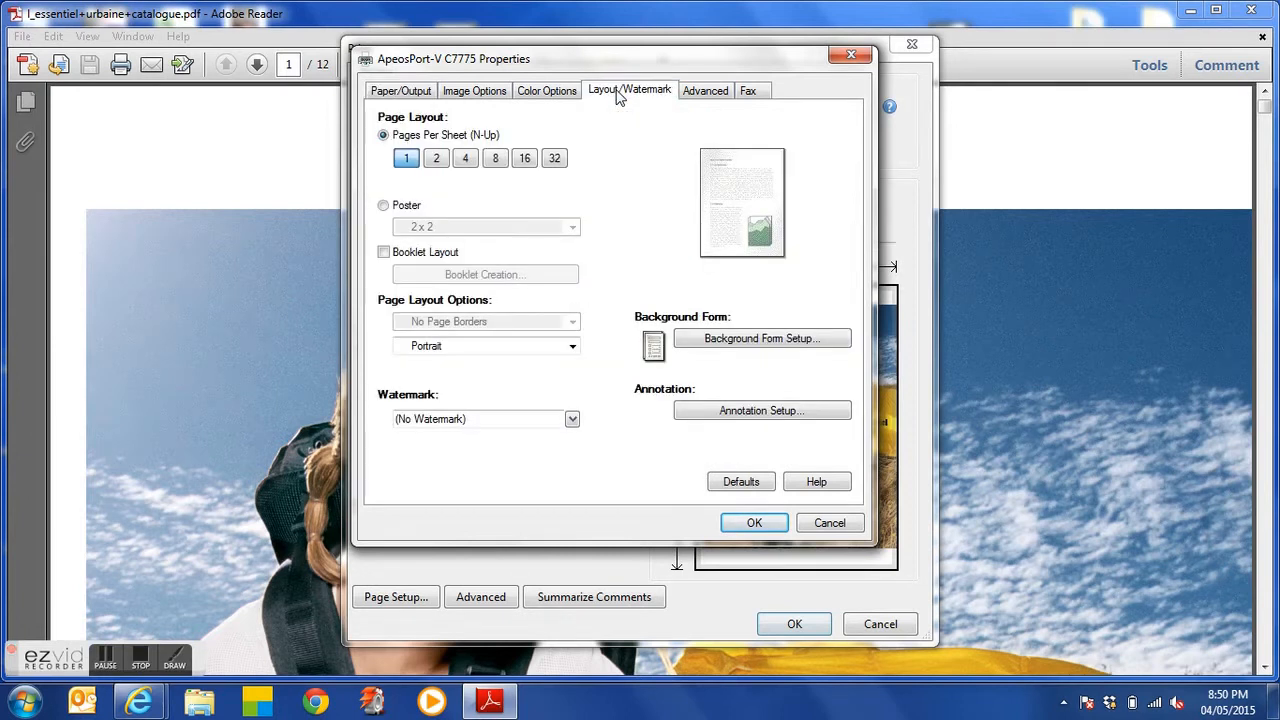
click(383, 252)
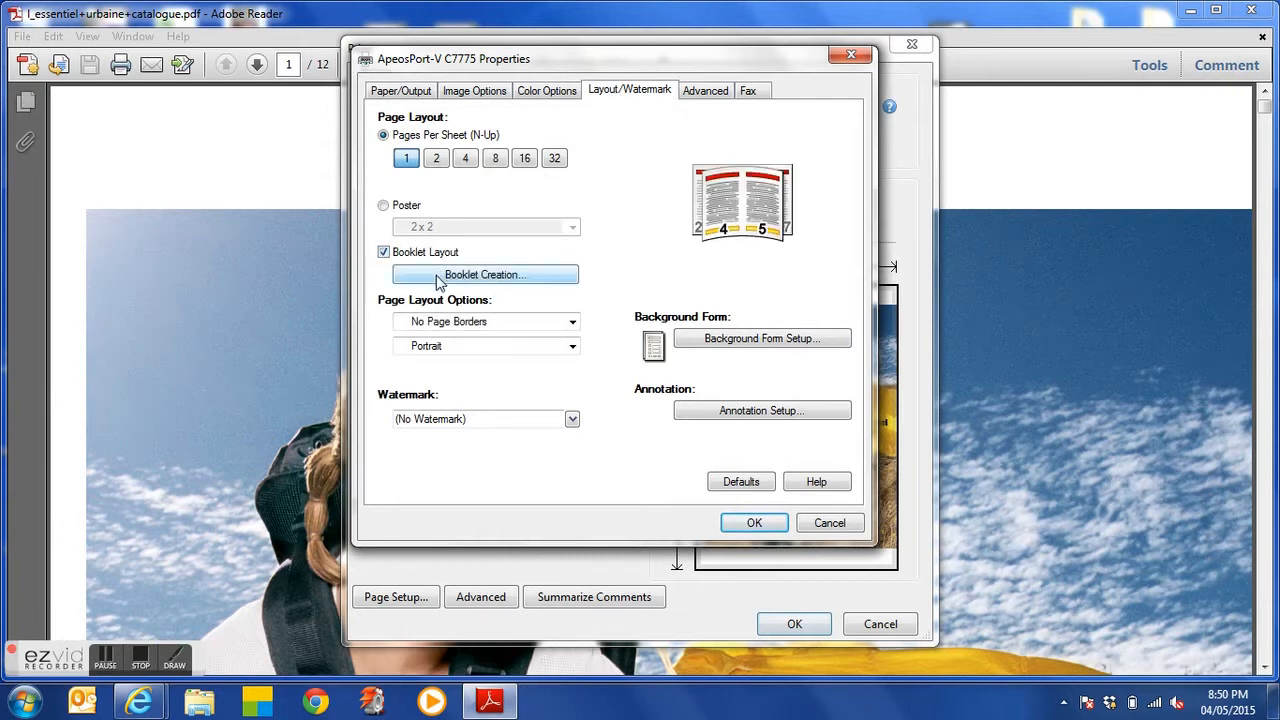
Step: Set Booklet Creation to Booklet Fold and Staple, fit to A4 paper, and confirm
click(485, 274)
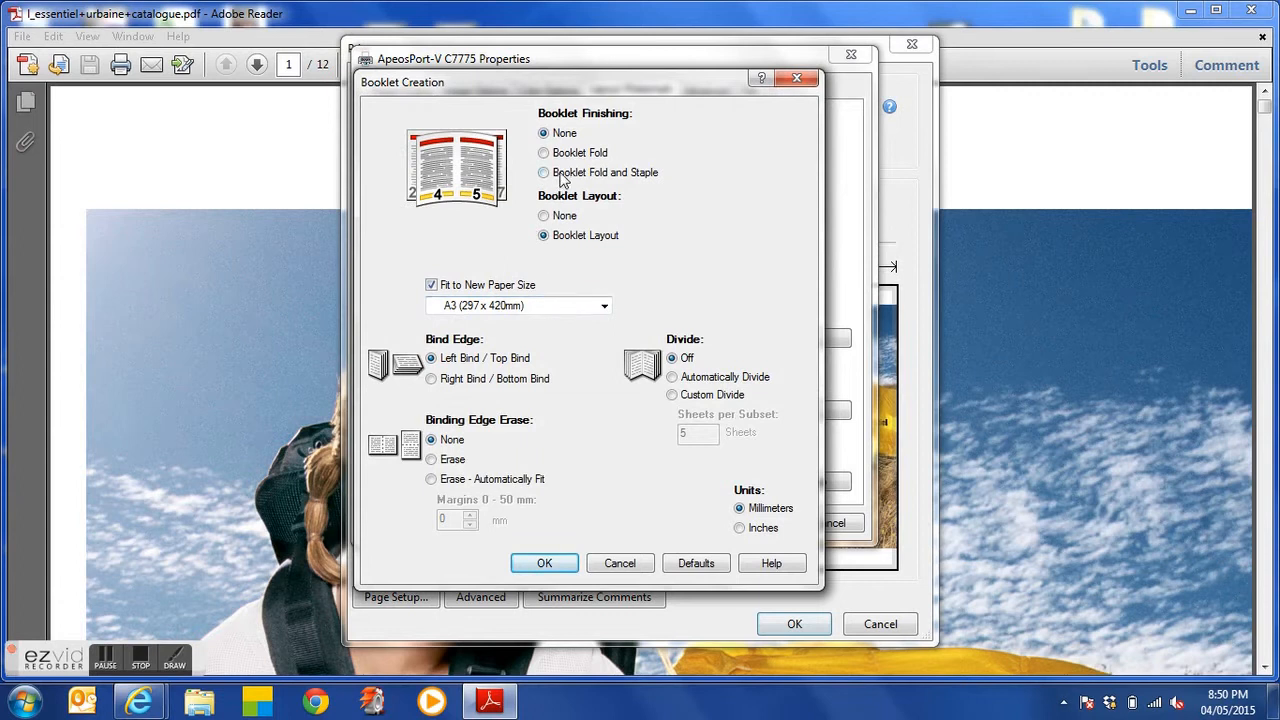
click(544, 152)
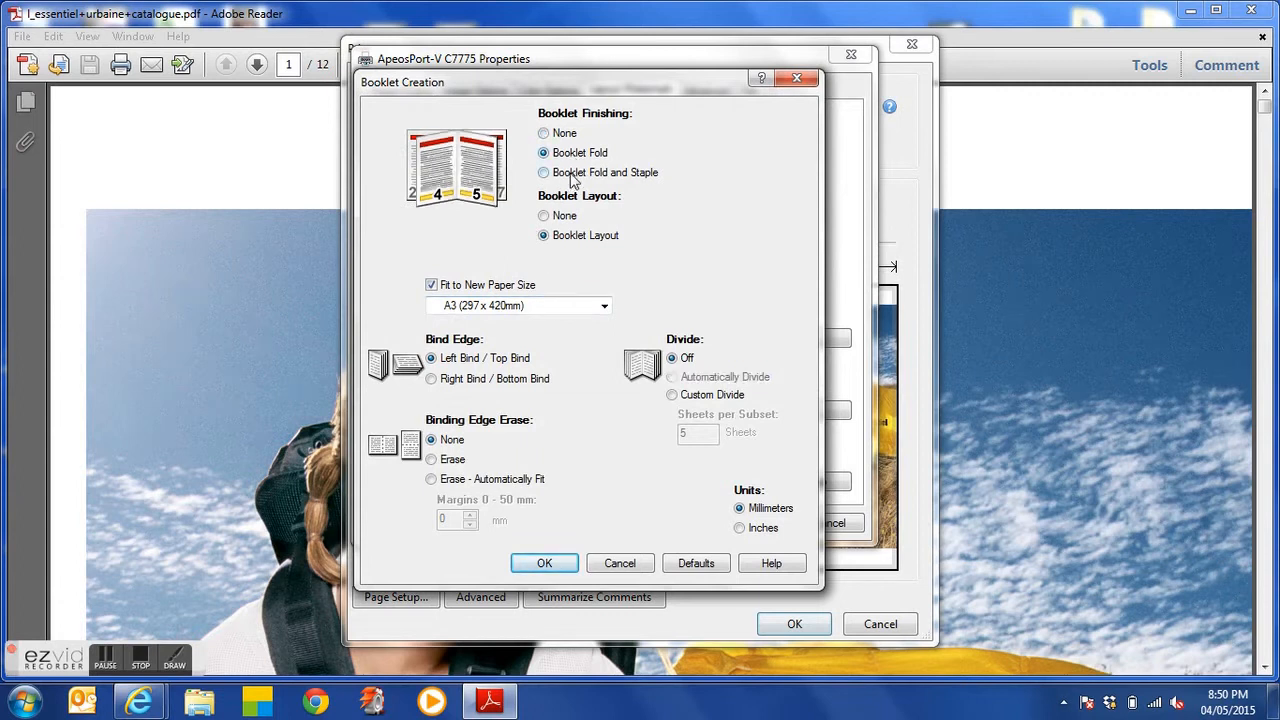
click(544, 172)
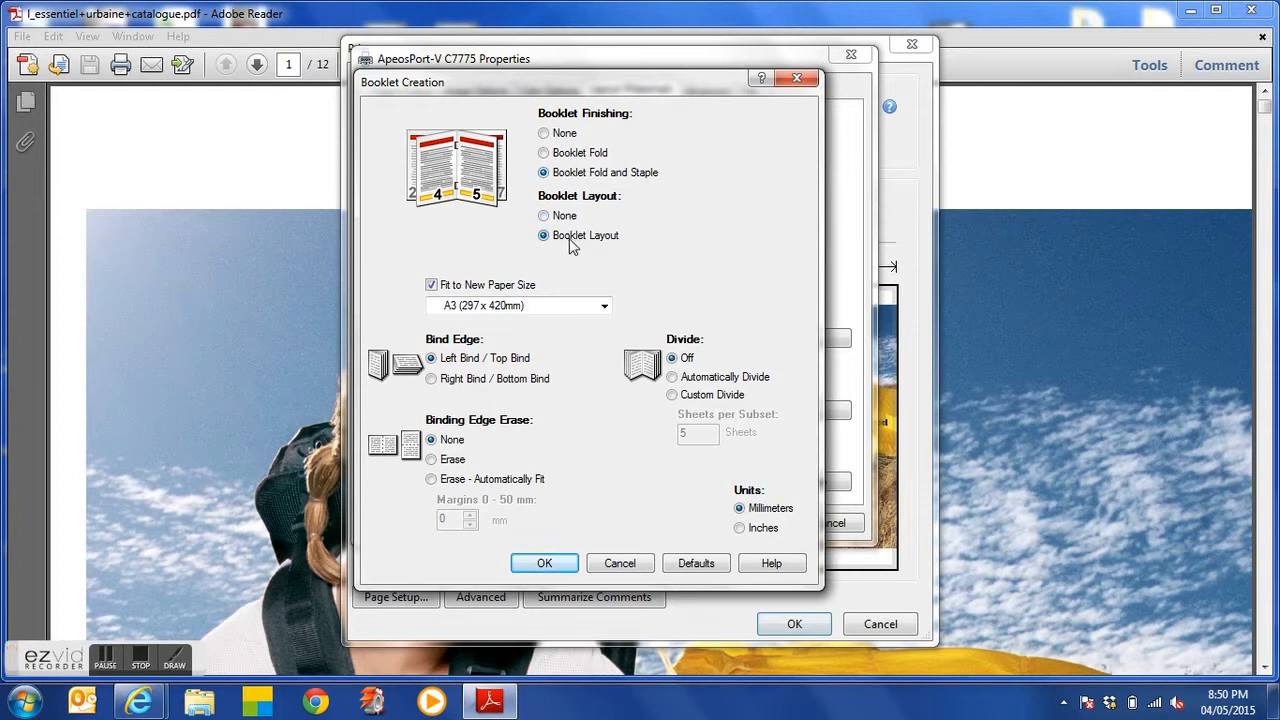
mouse_move(550, 313)
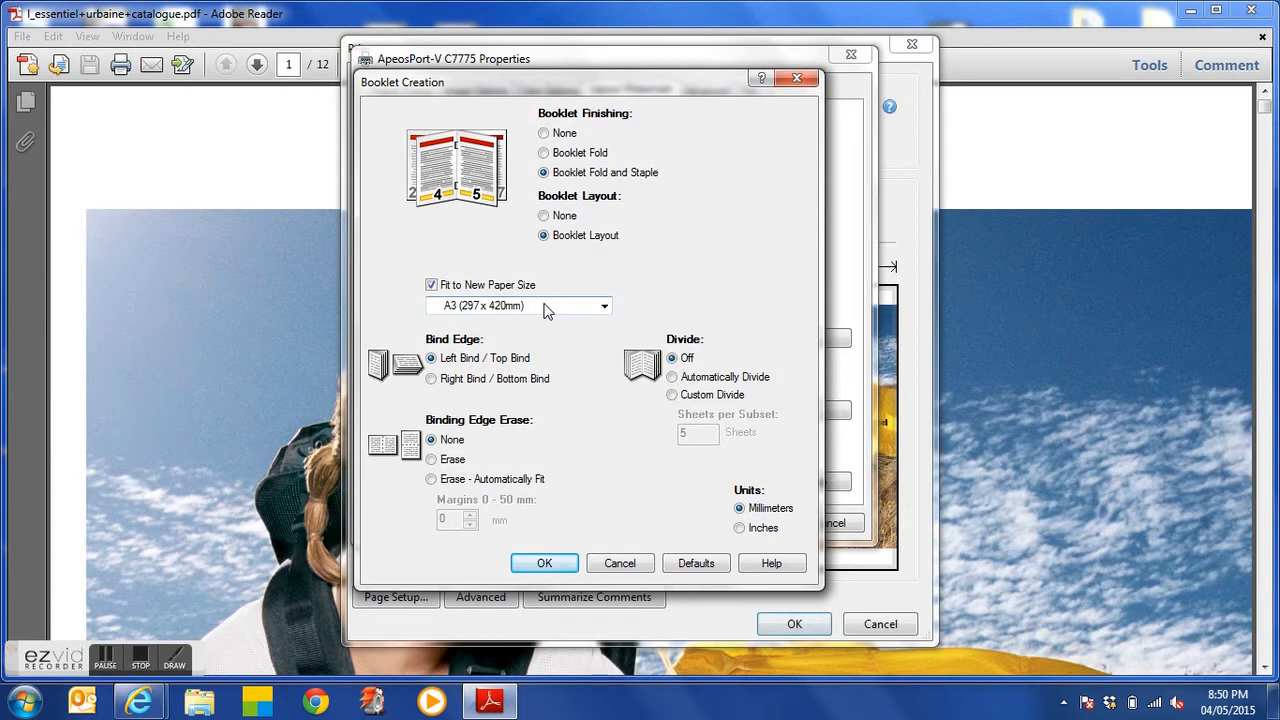
click(603, 306)
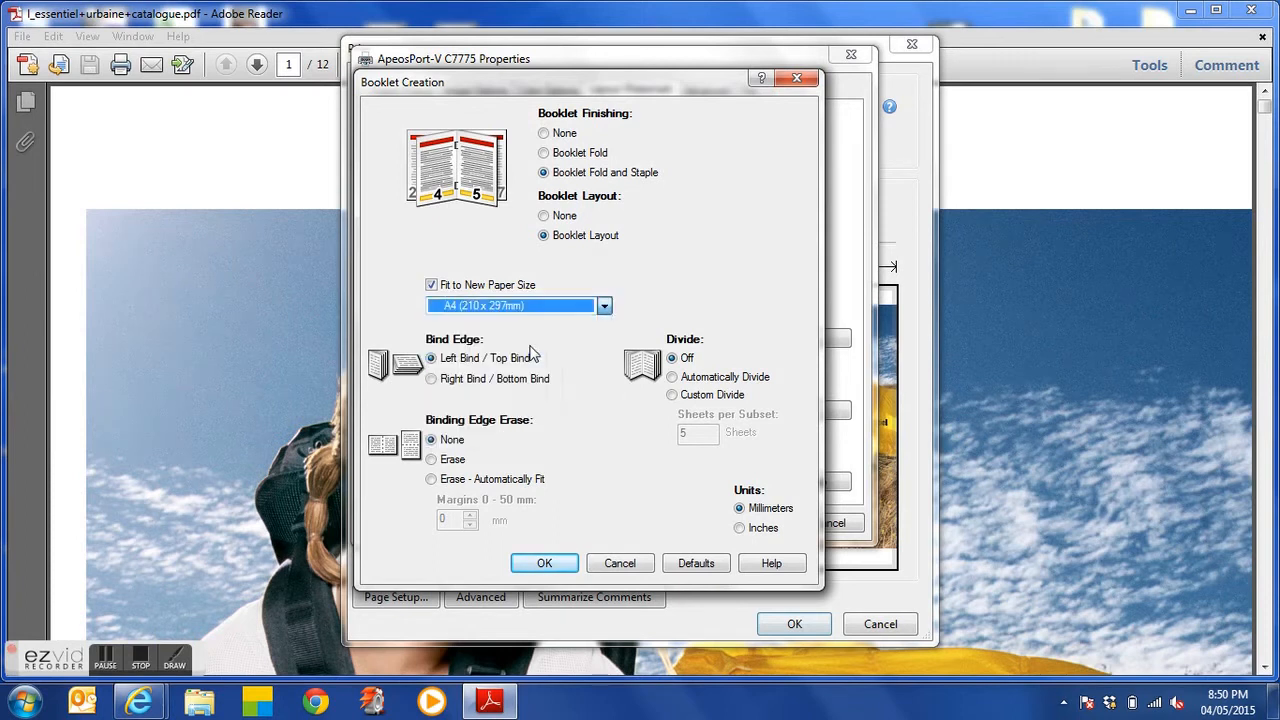
mouse_move(604, 414)
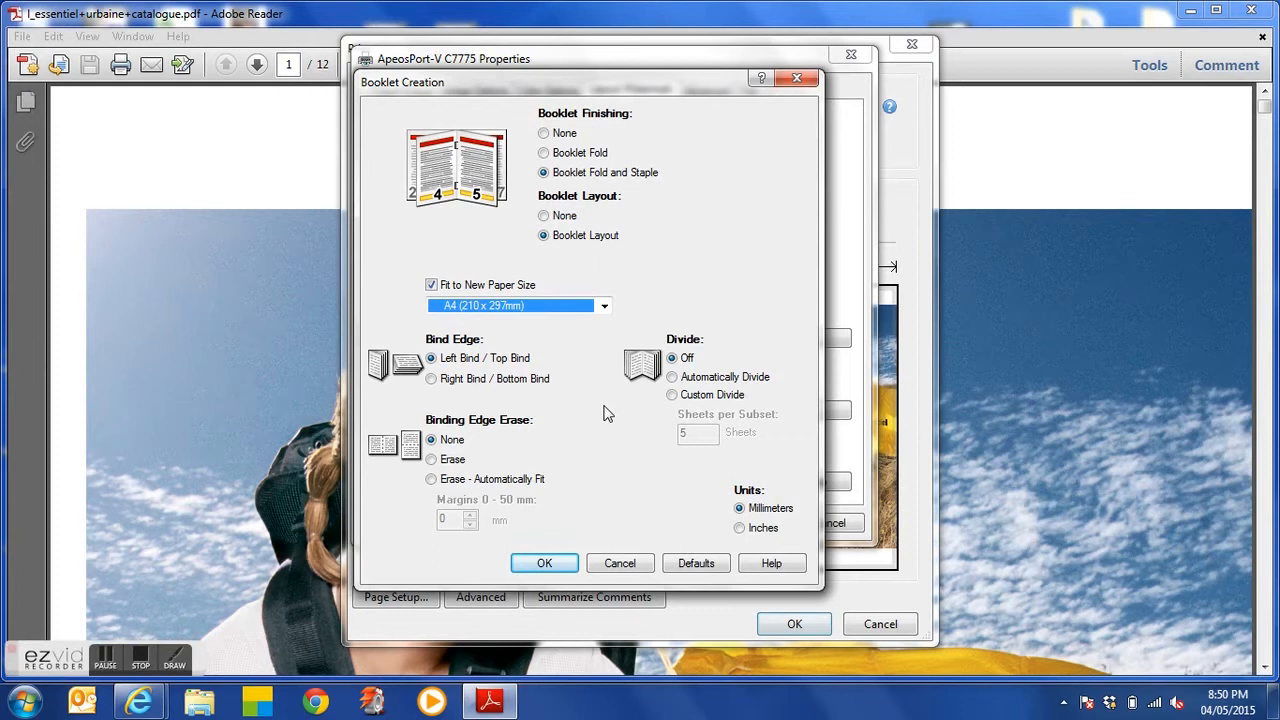
click(544, 563)
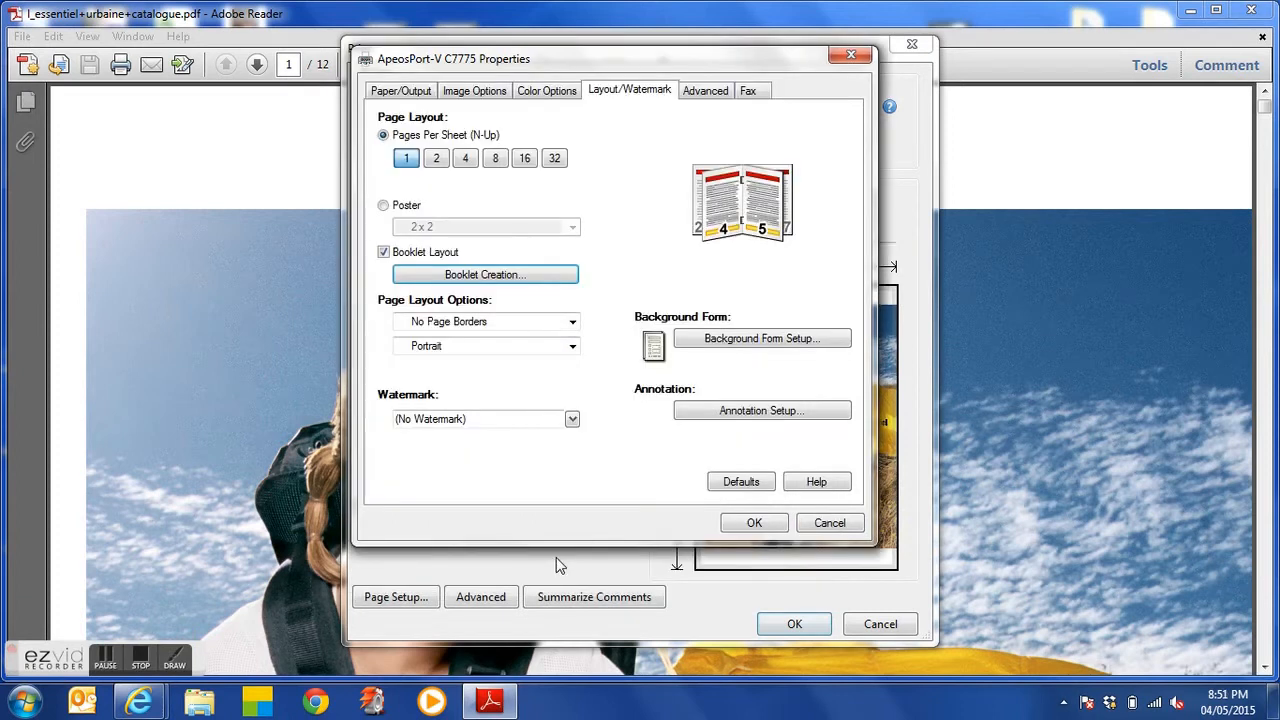
Step: Switch the C7775 driver properties back to the Paper/Output tab
click(400, 90)
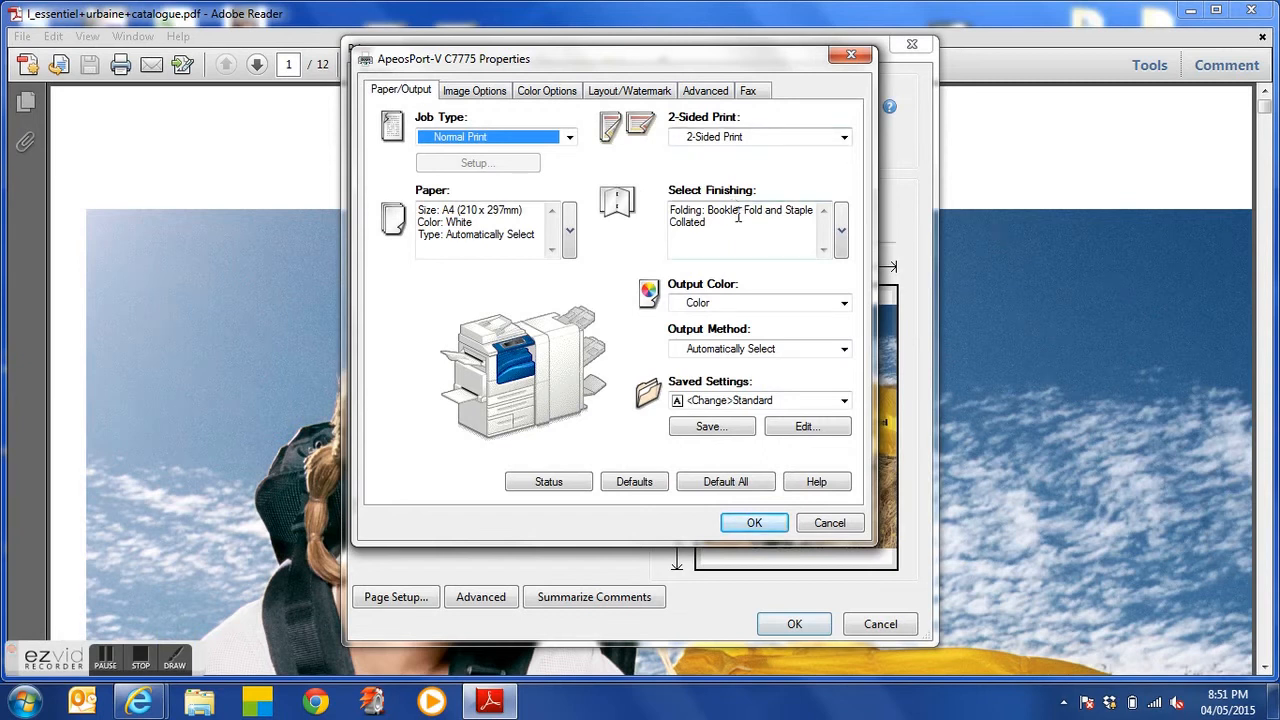
mouse_move(645, 227)
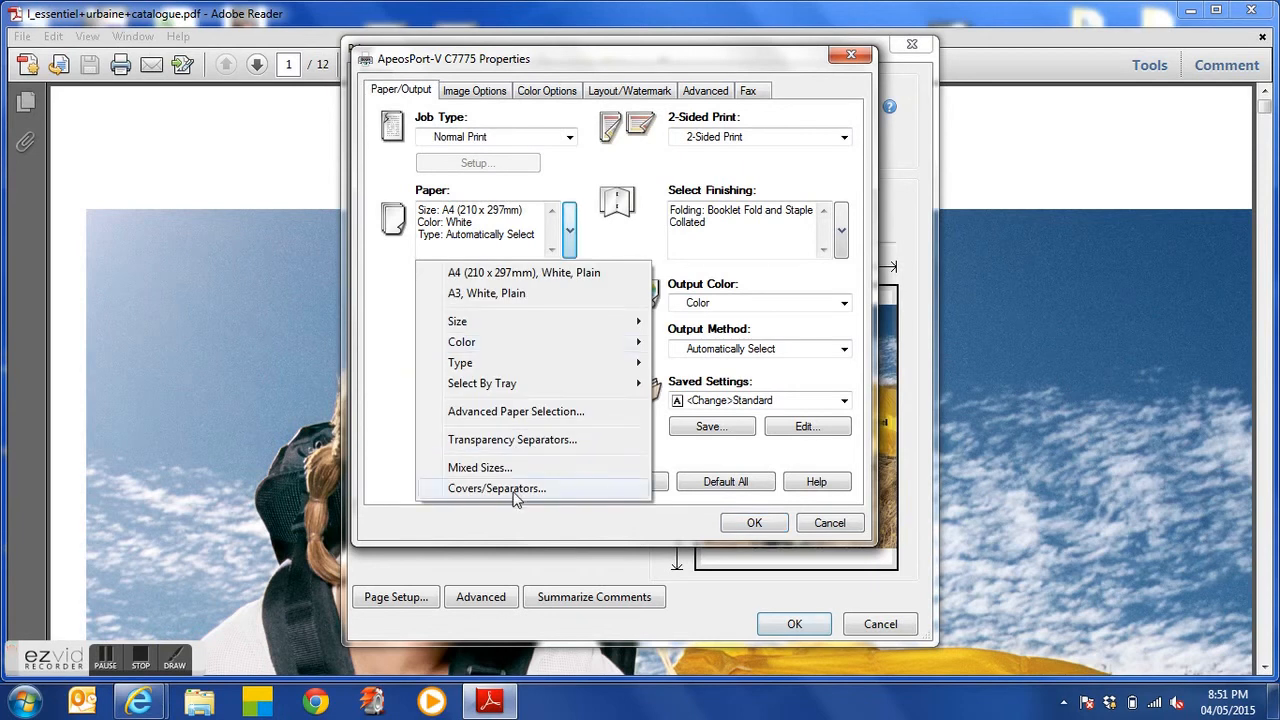
Step: Add front and back covers from Tray 5 (Bypass) on Heavyweight paper, printing the front cover
click(497, 488)
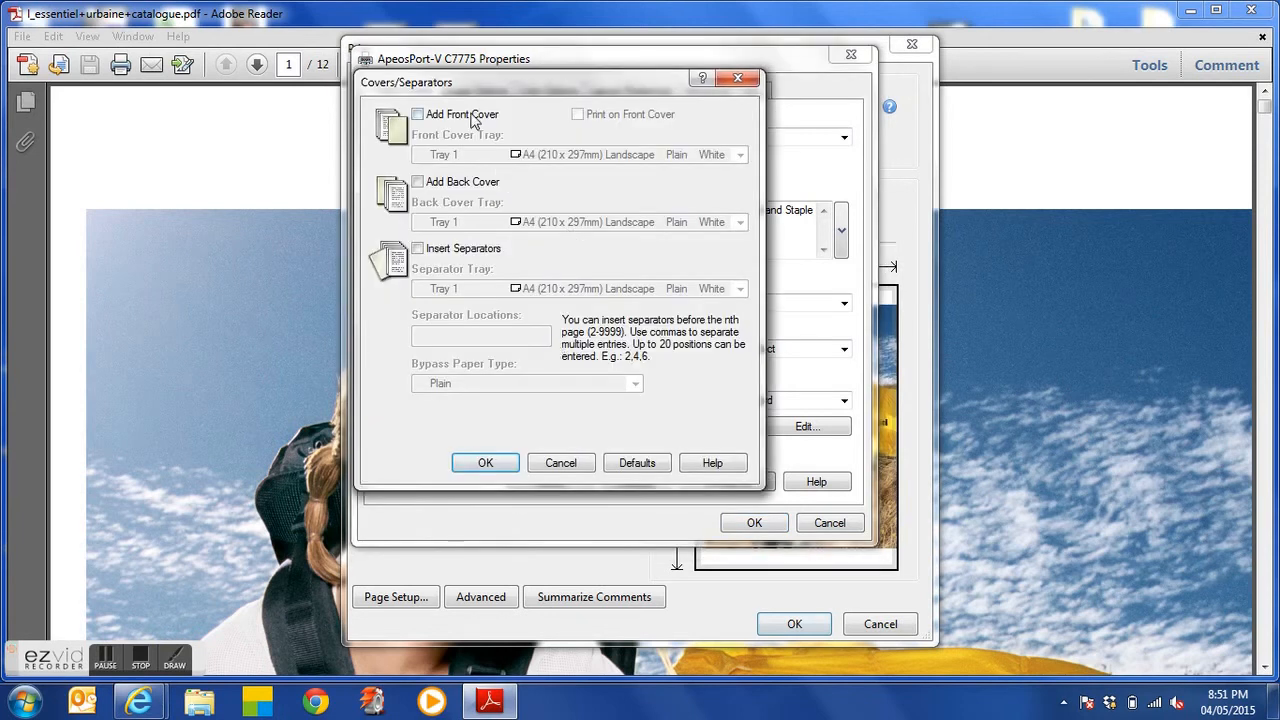
click(418, 114)
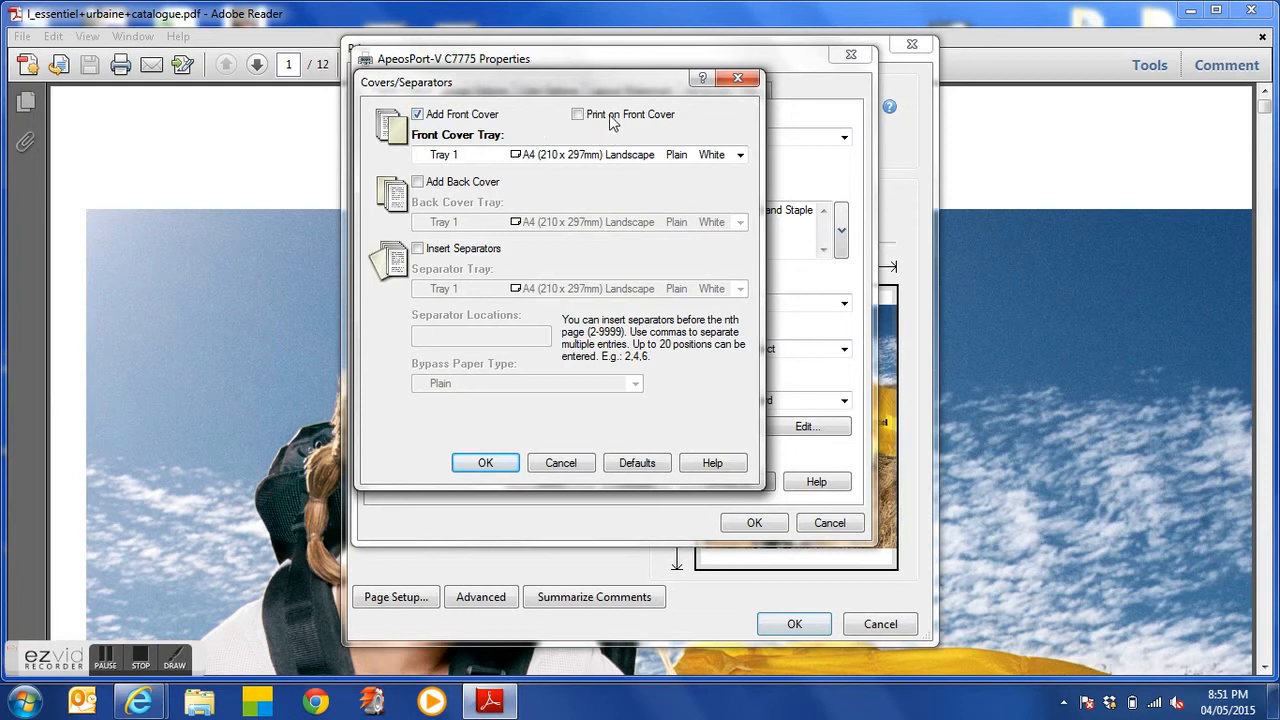
click(577, 113)
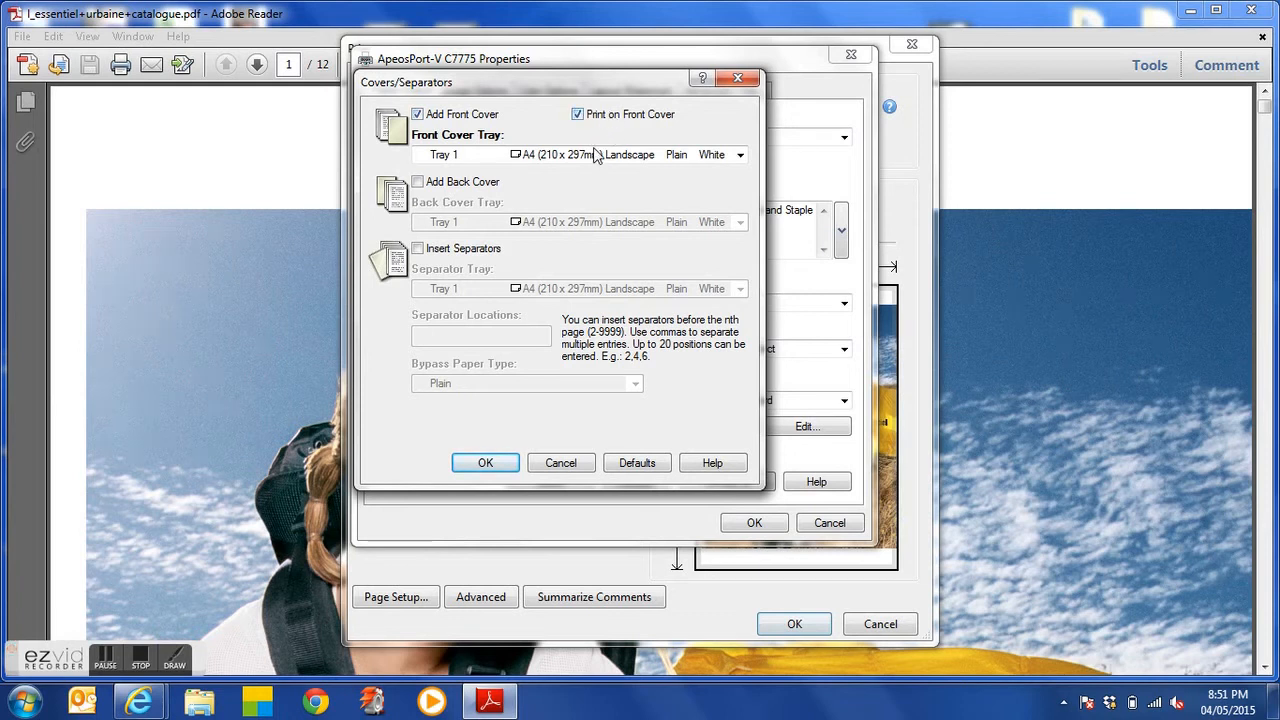
click(740, 154)
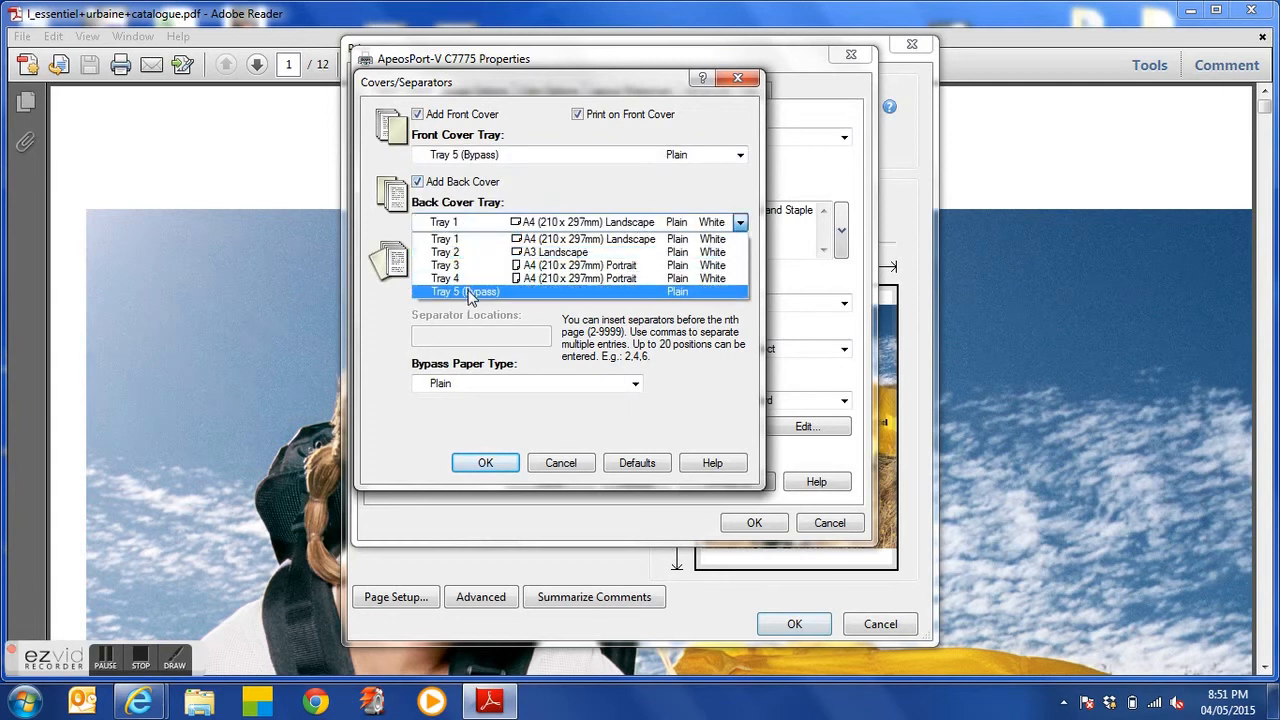
click(465, 291)
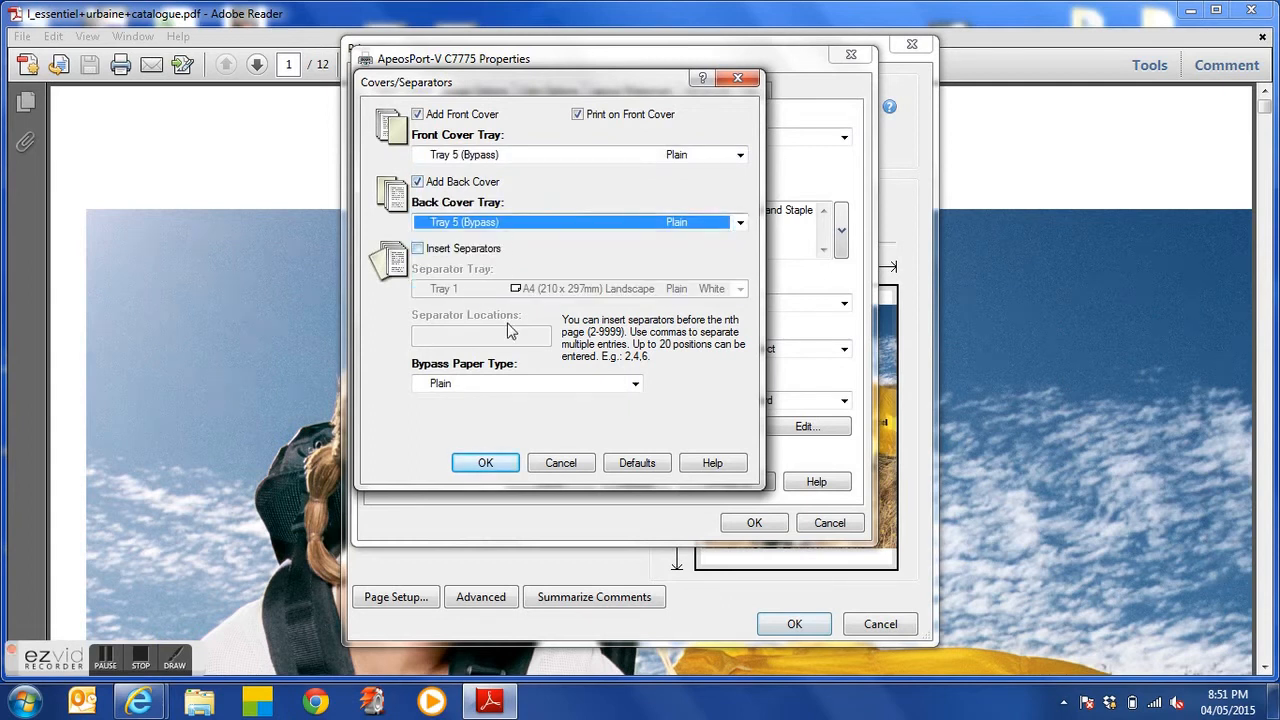
click(635, 383)
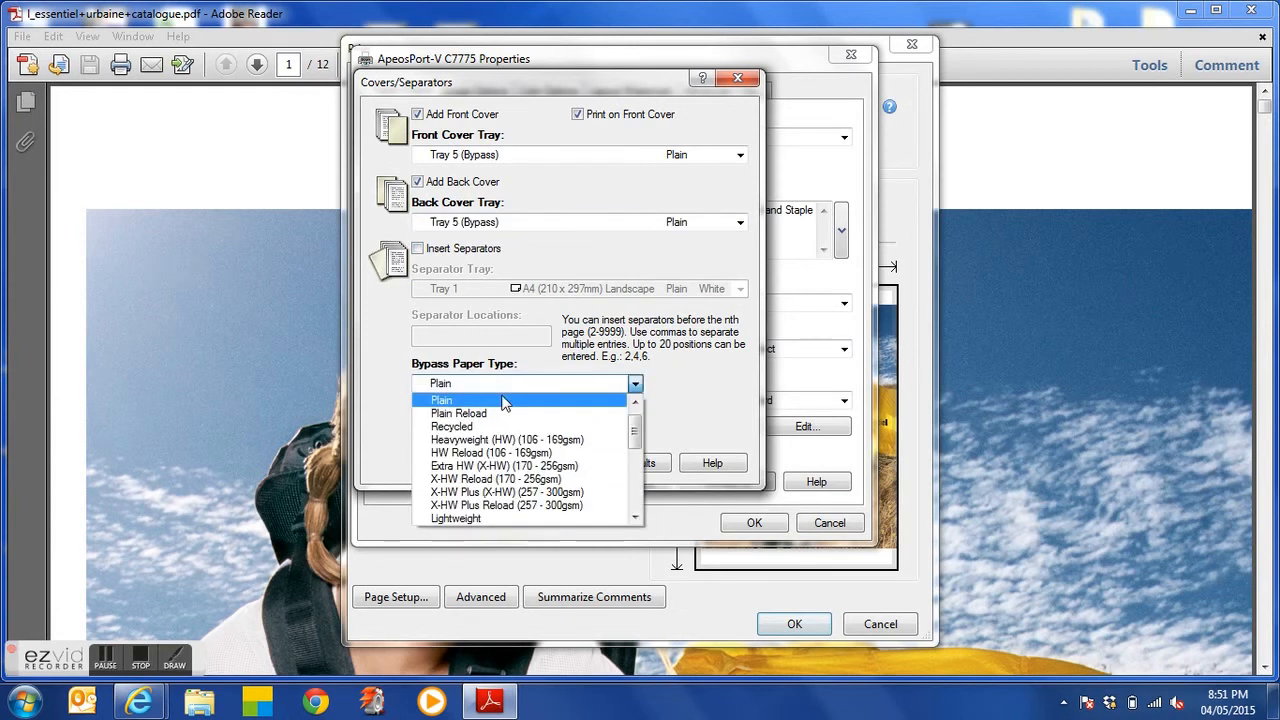
click(507, 439)
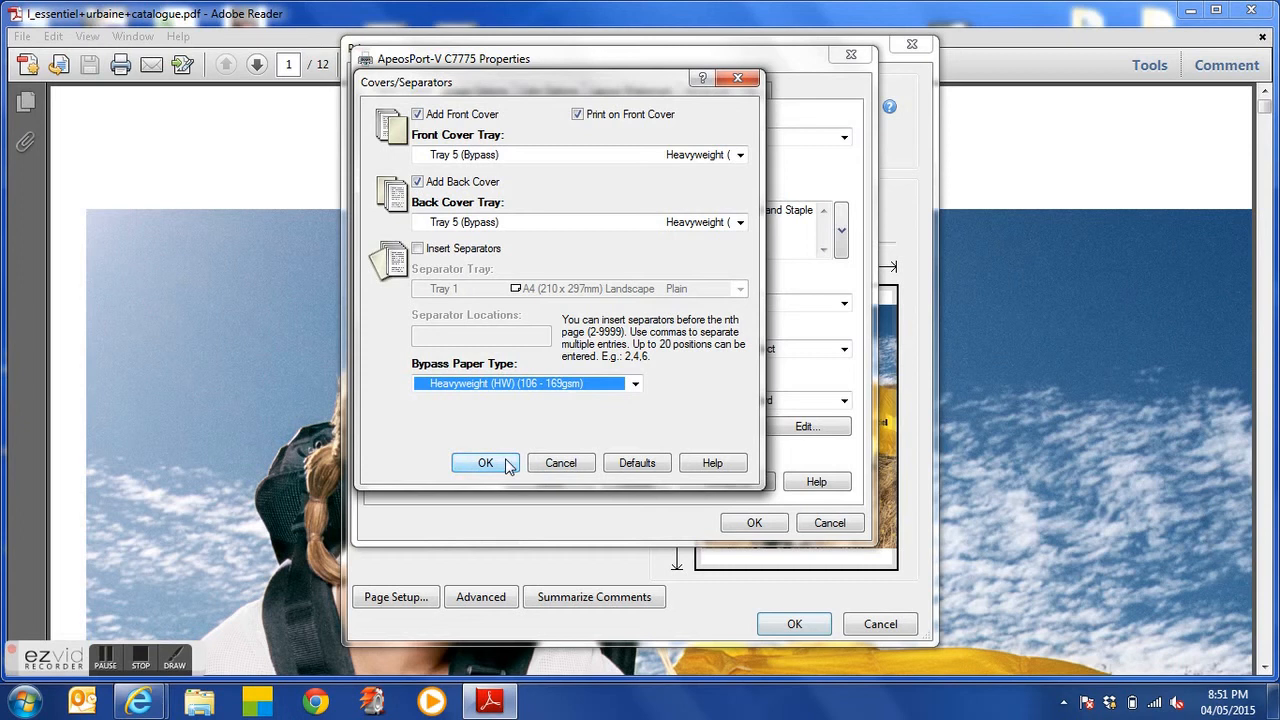
click(485, 462)
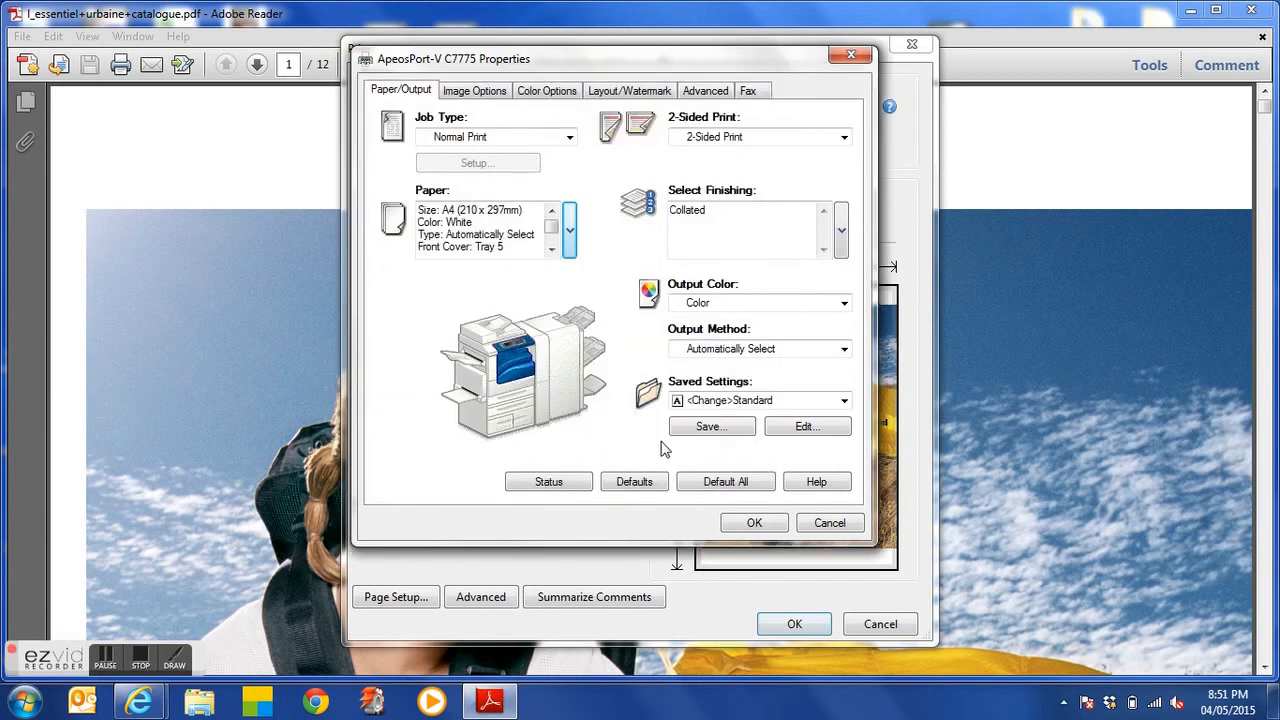
mouse_move(708, 456)
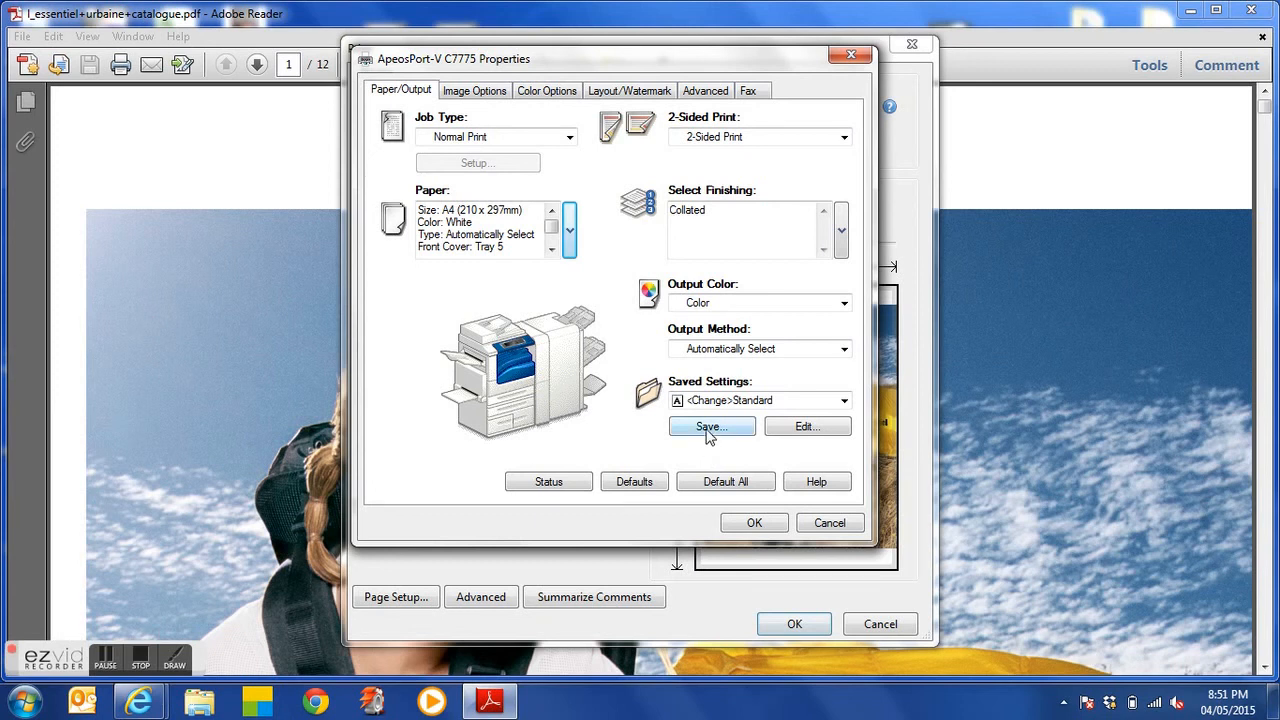
click(711, 426)
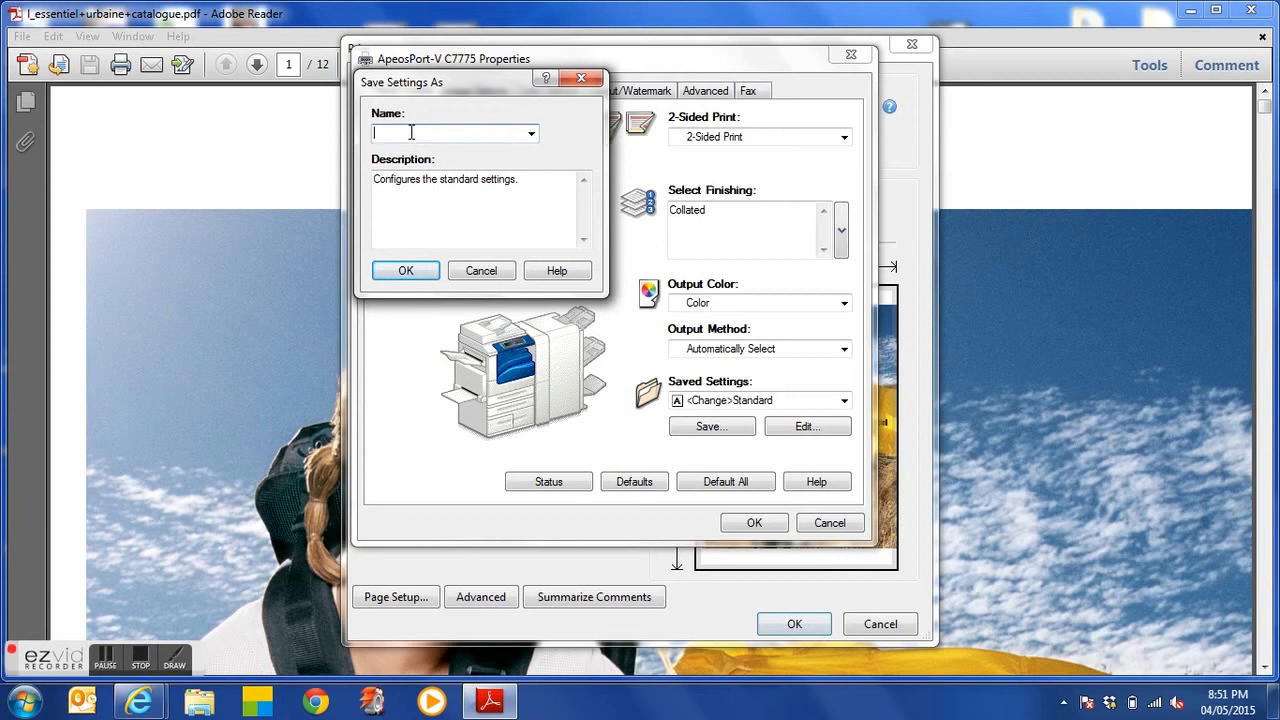
mouse_move(440, 221)
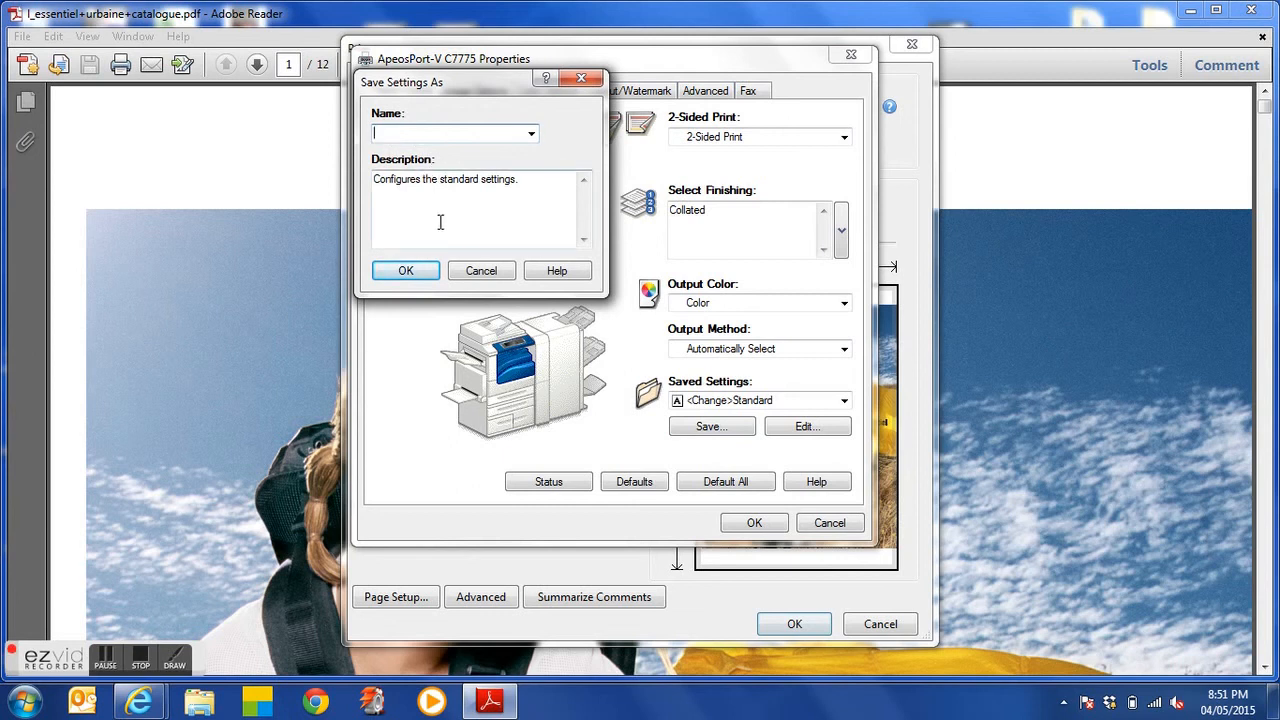
click(480, 270)
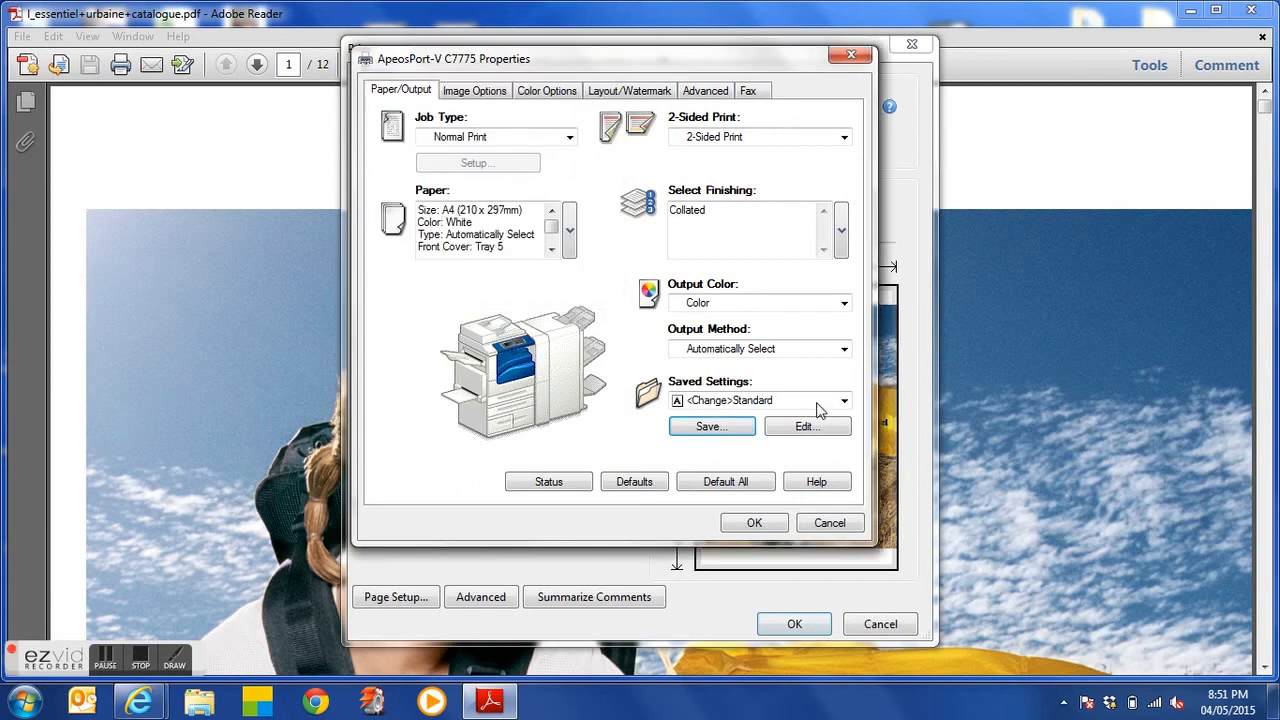
click(843, 400)
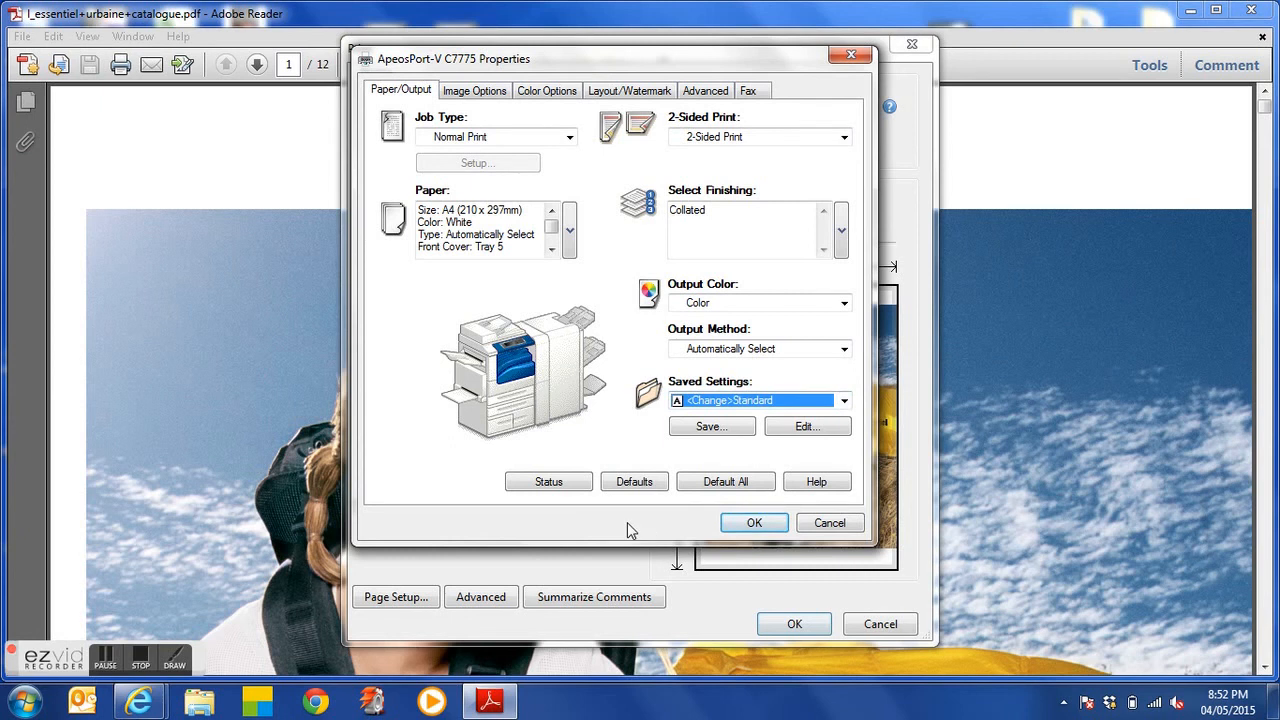
mouse_move(198, 637)
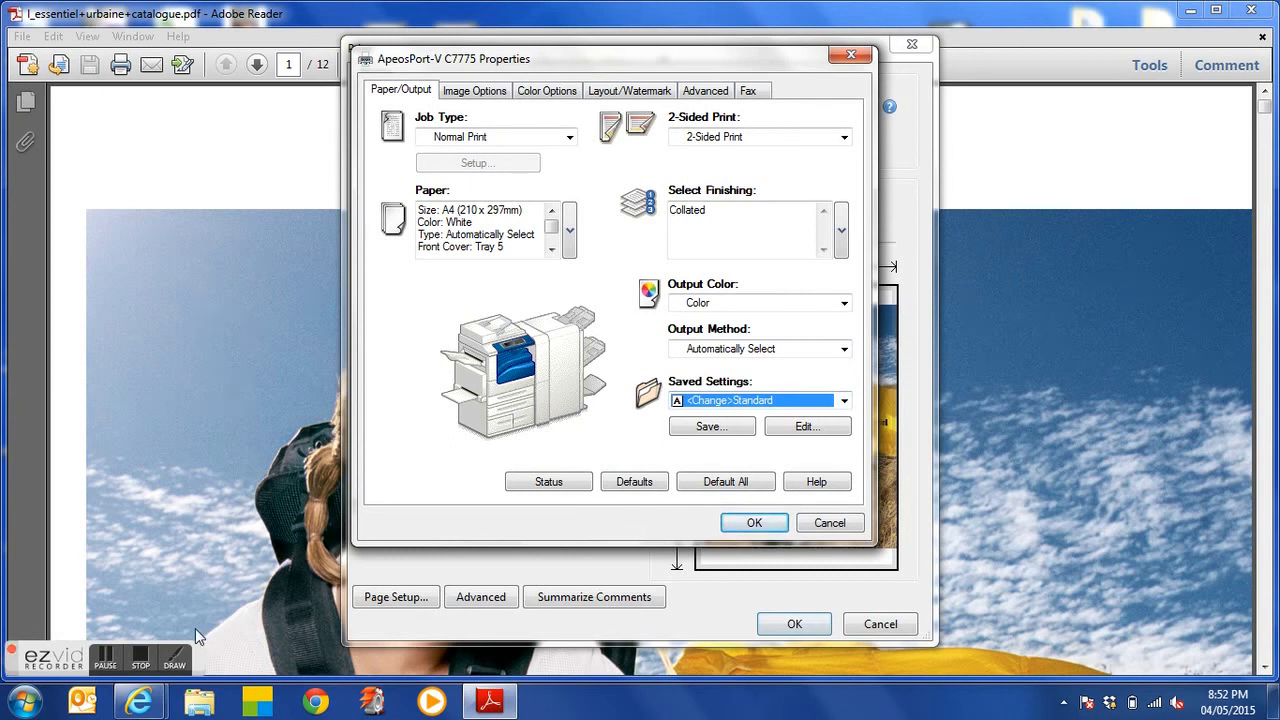